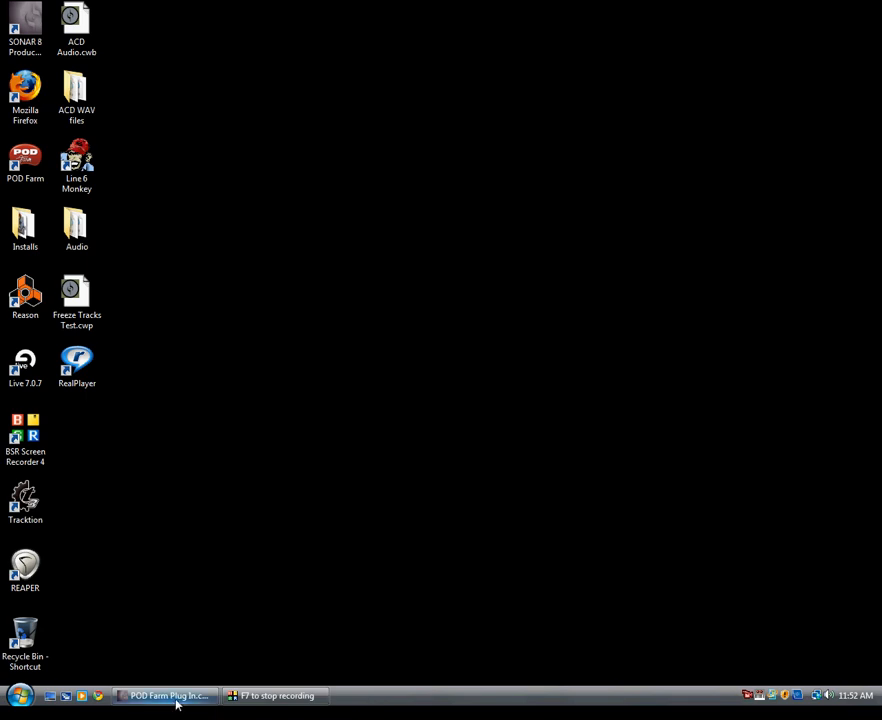
# Restore the POD Farm Plug In project window from the taskbar.
pyautogui.click(167, 695)
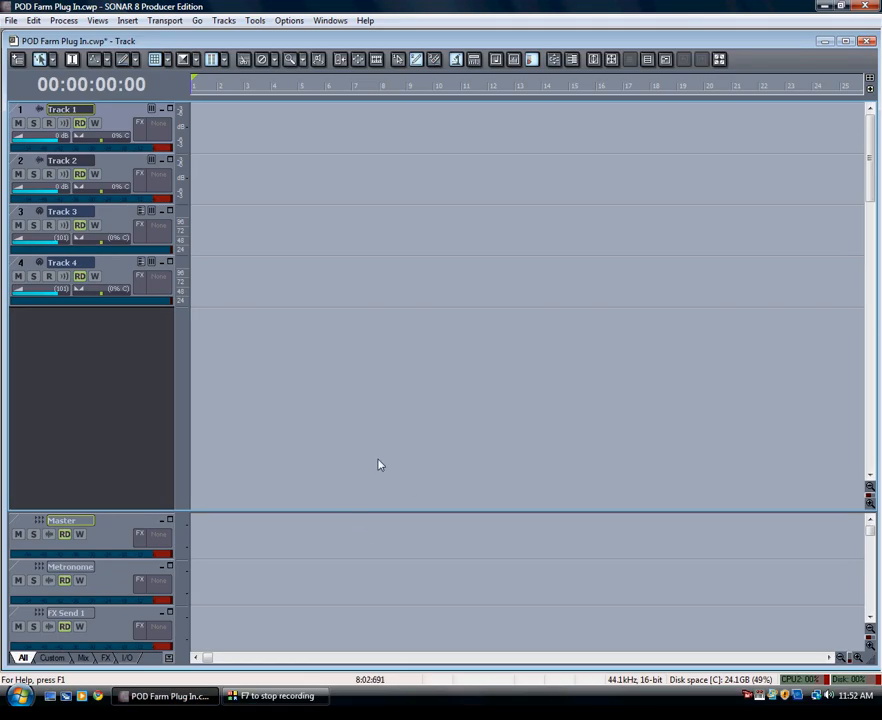
pyautogui.moveTo(378, 443)
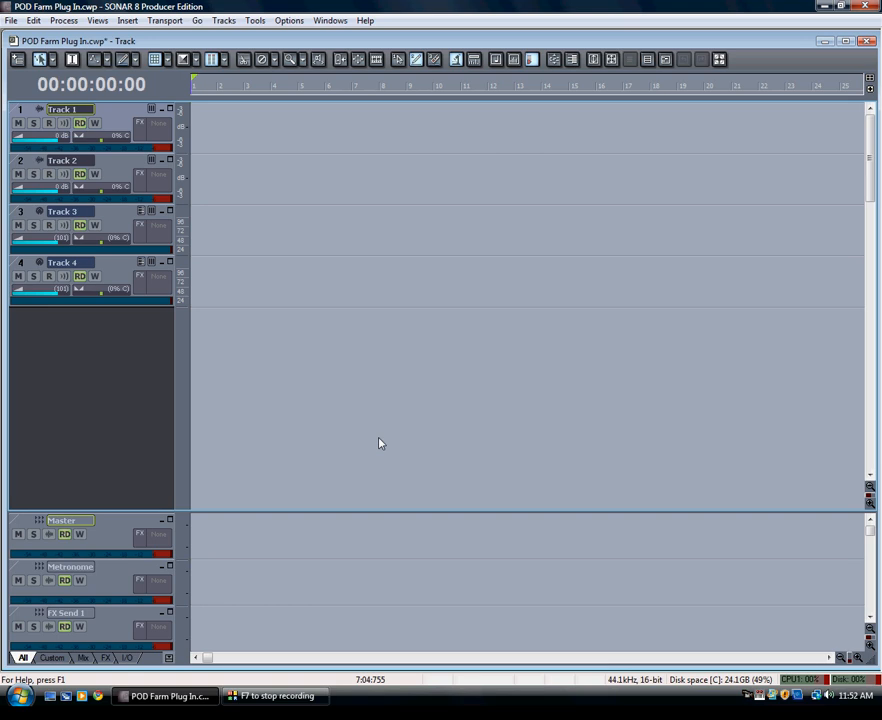
pyautogui.moveTo(373, 460)
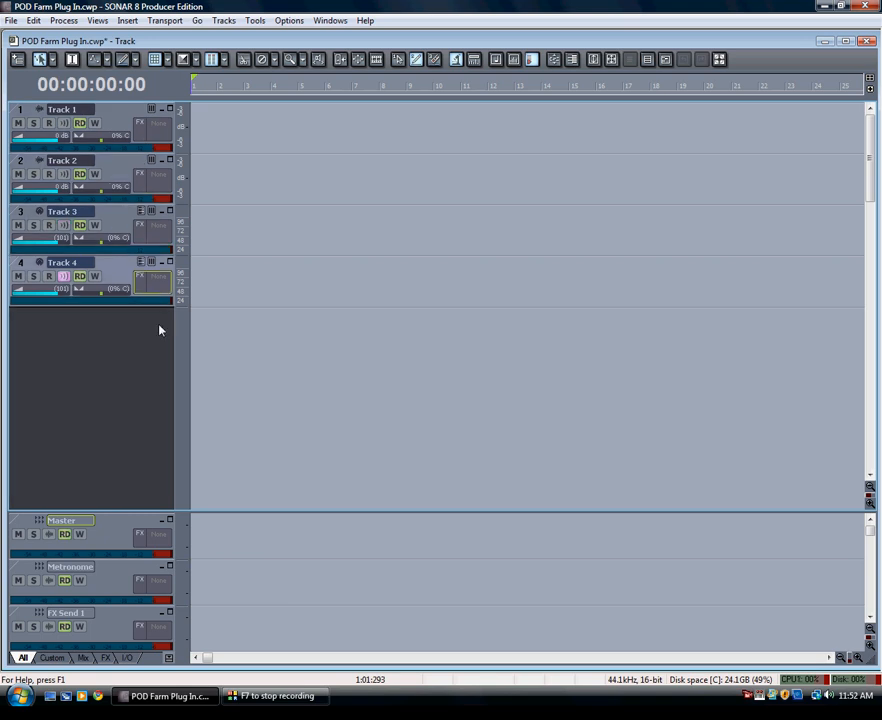
pyautogui.moveTo(24, 665)
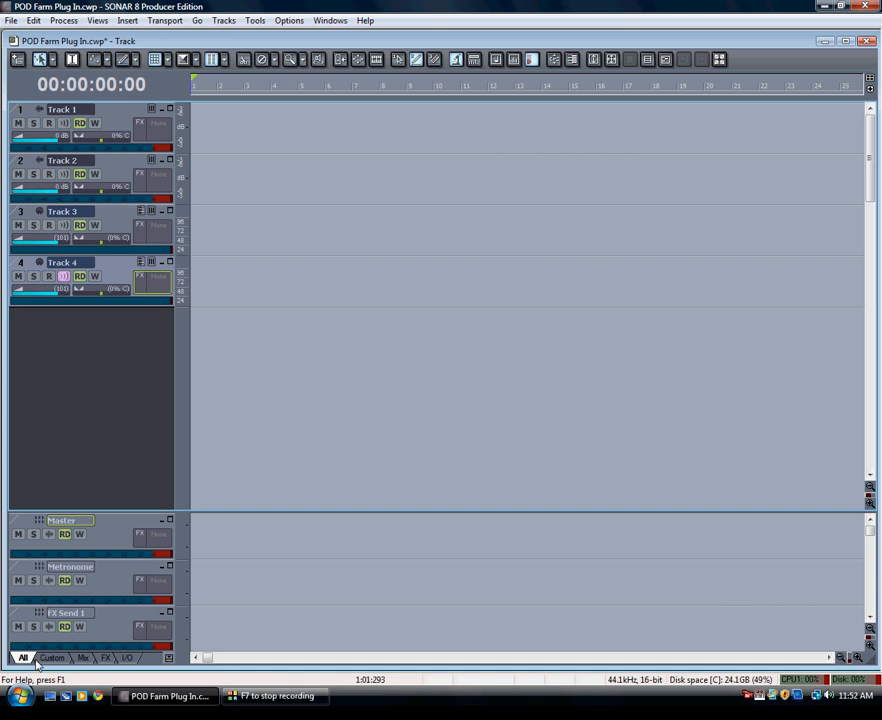
pyautogui.click(83, 658)
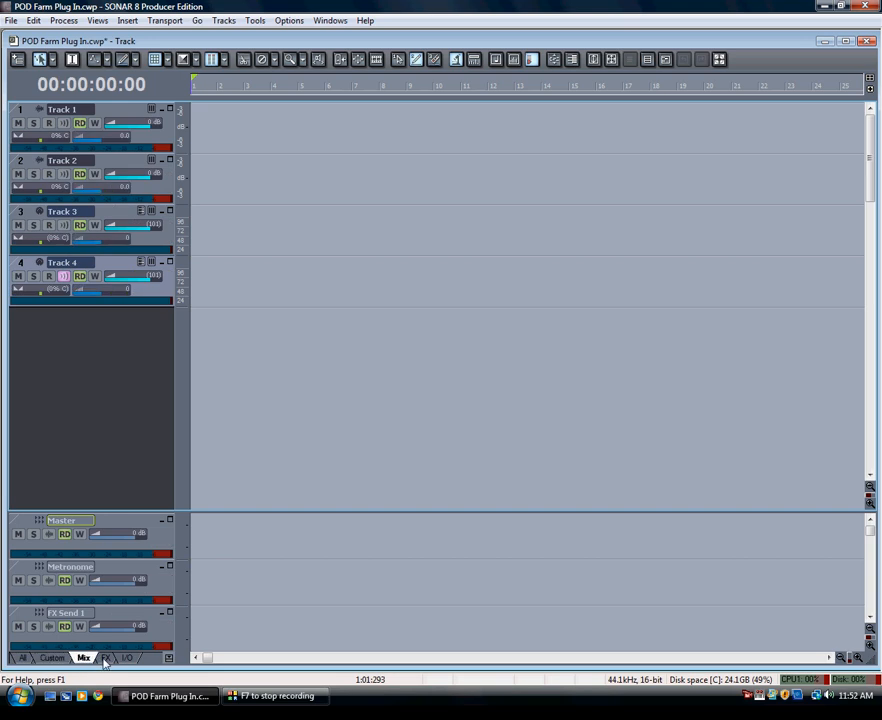
pyautogui.click(127, 657)
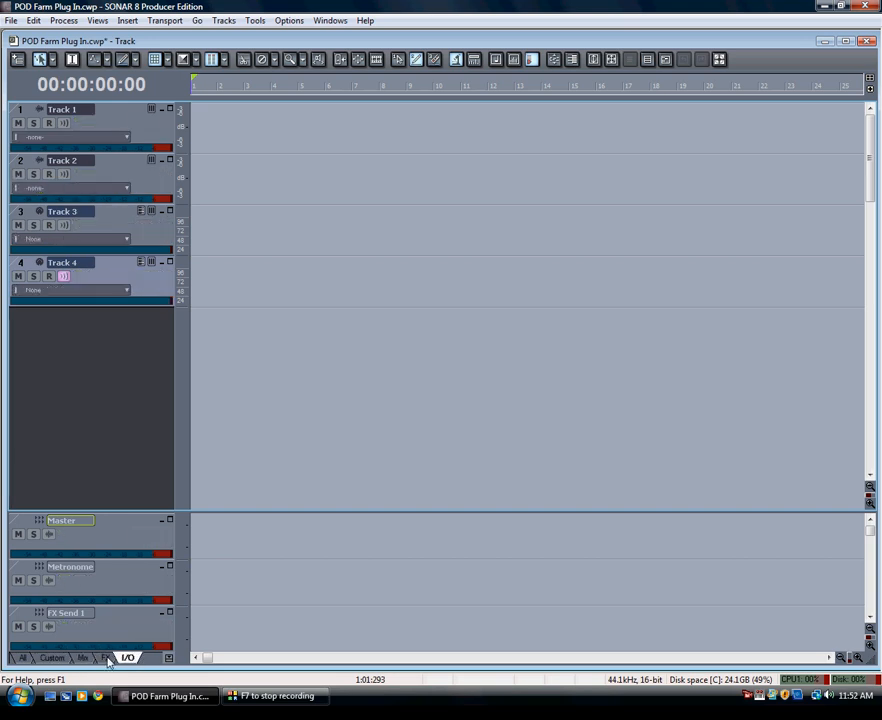
pyautogui.click(83, 657)
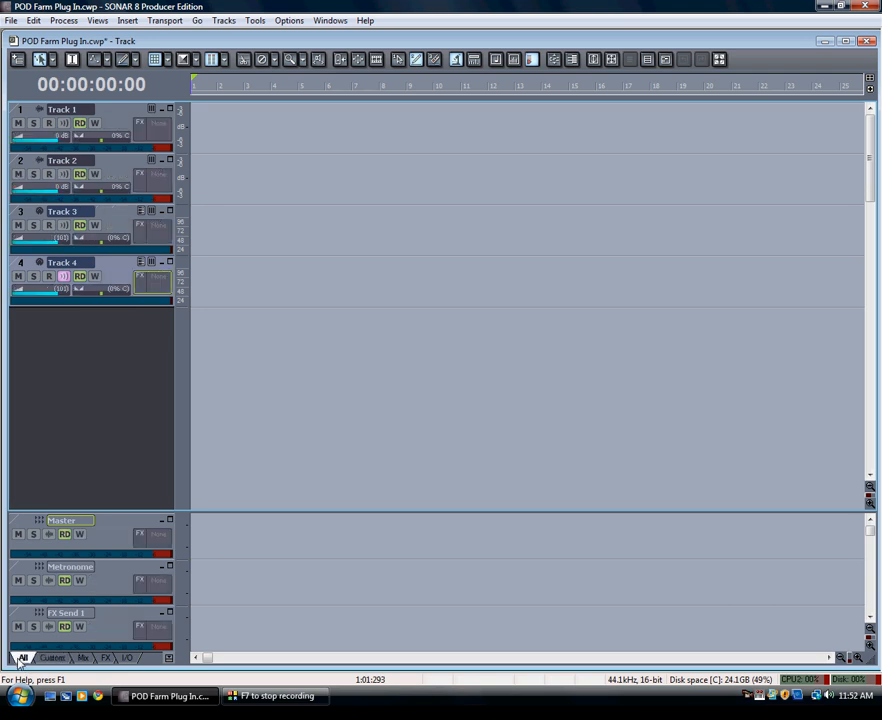
pyautogui.moveTo(148, 125)
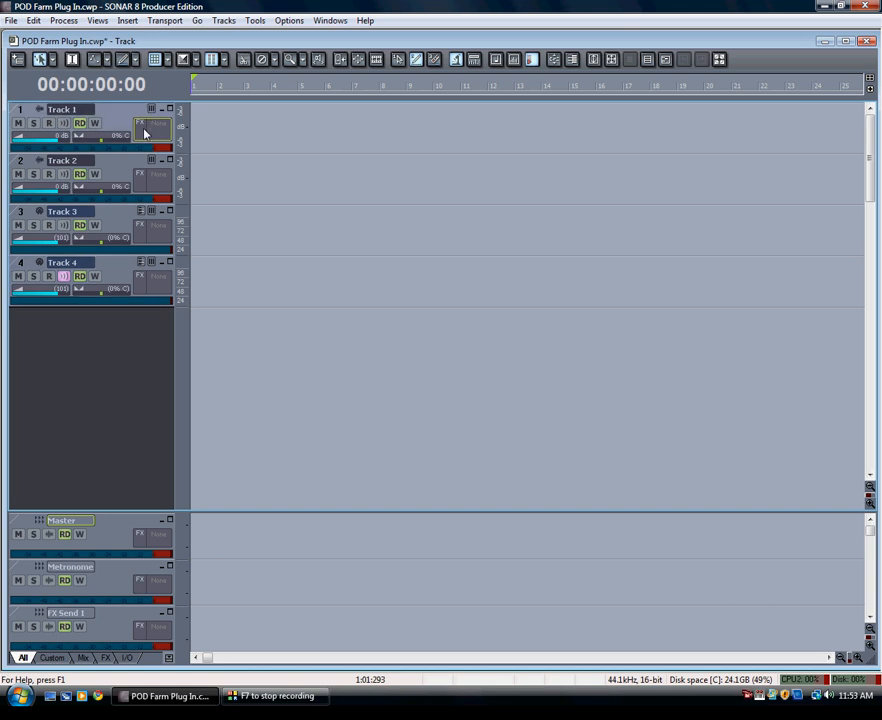
pyautogui.rightClick(152, 123)
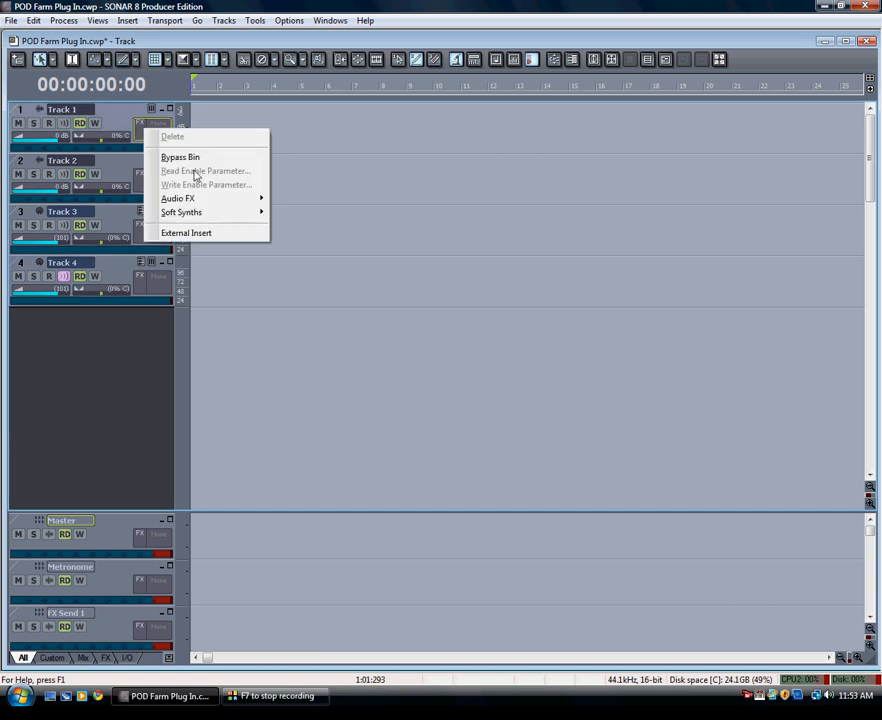
pyautogui.moveTo(181, 212)
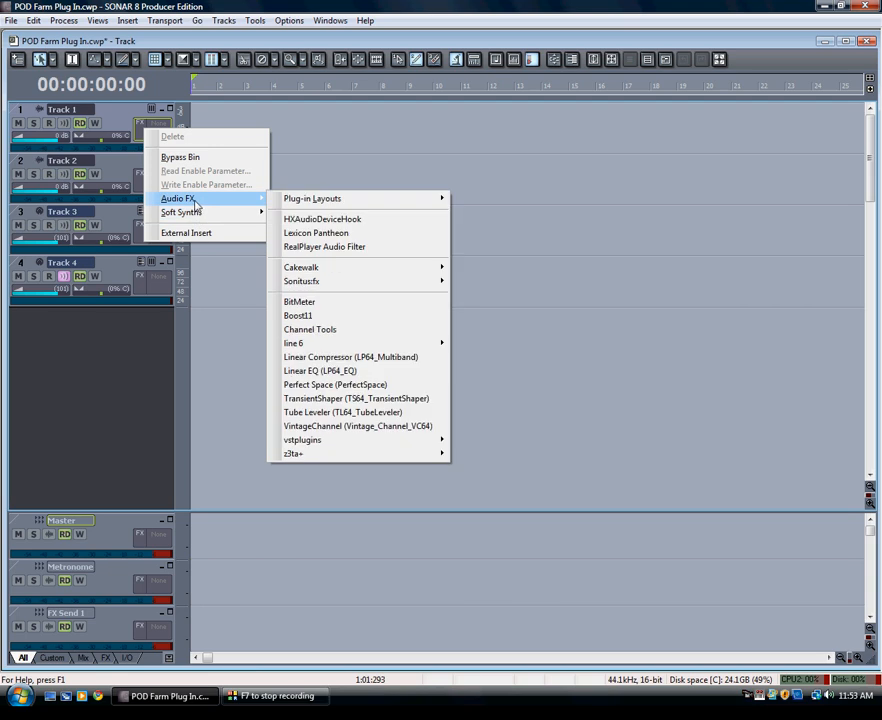
pyautogui.moveTo(301, 281)
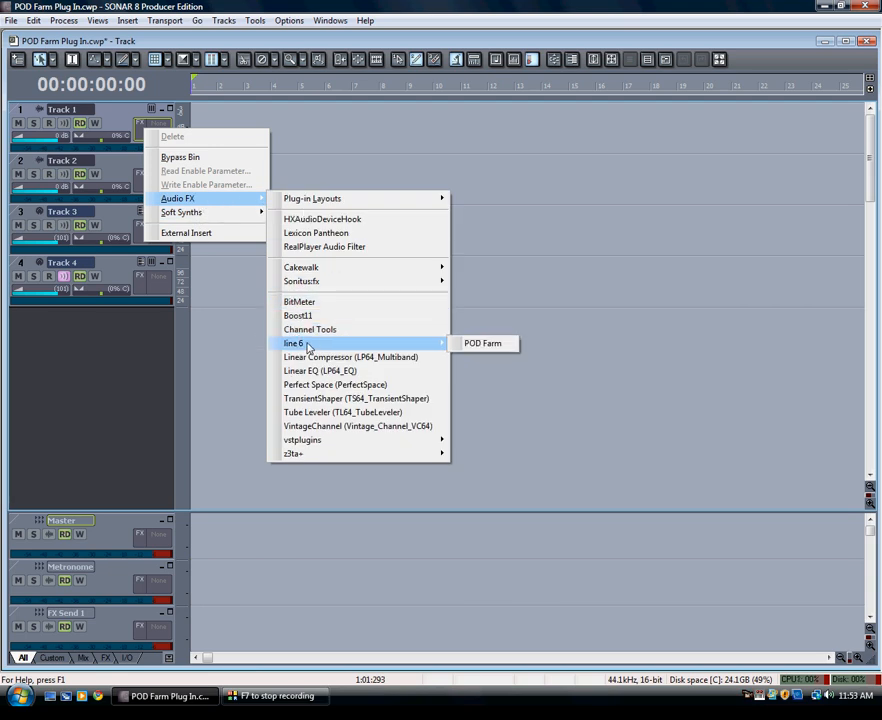
pyautogui.moveTo(483, 343)
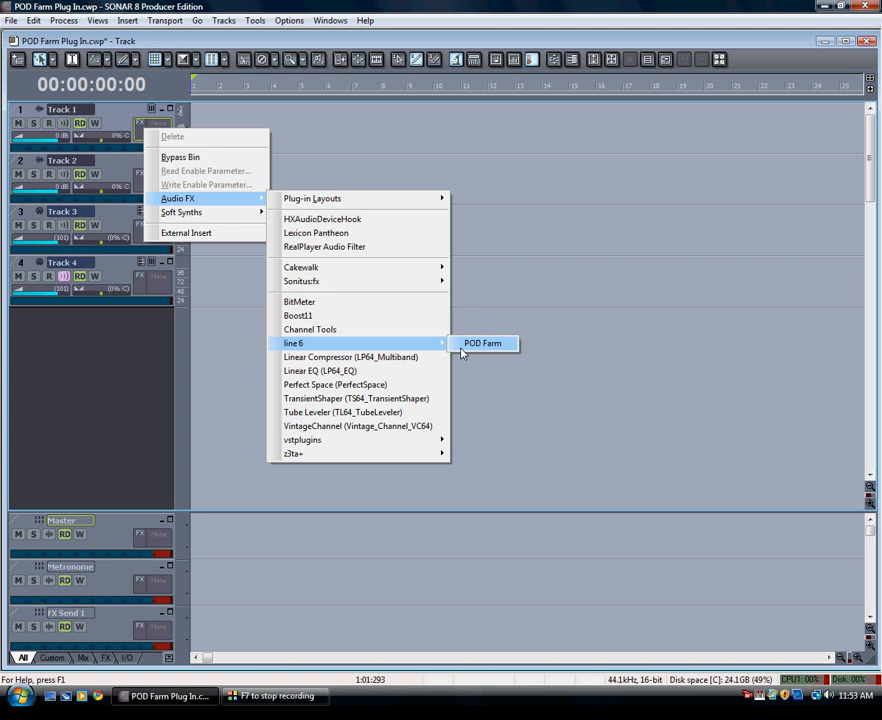
pyautogui.click(483, 343)
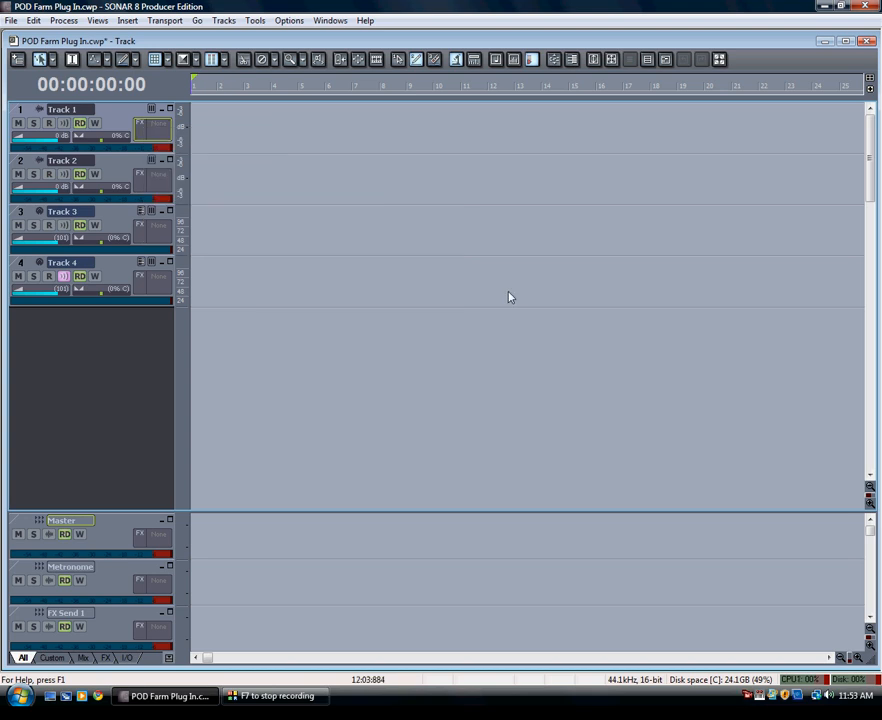
# Open the Cakewalk Plug-in Manager from Tools and show the VST configuration options.
pyautogui.click(254, 20)
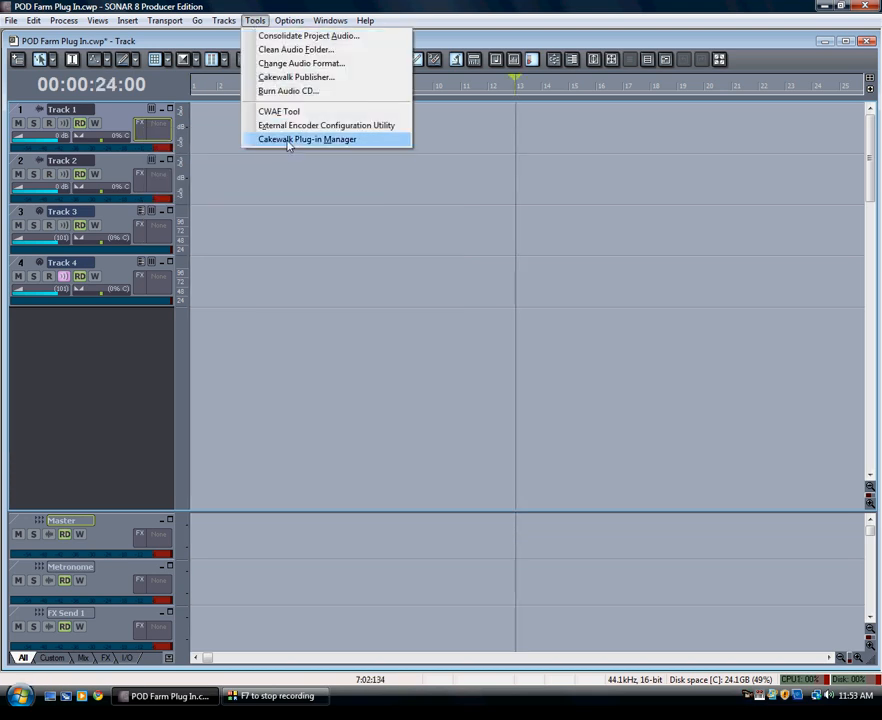
pyautogui.click(307, 139)
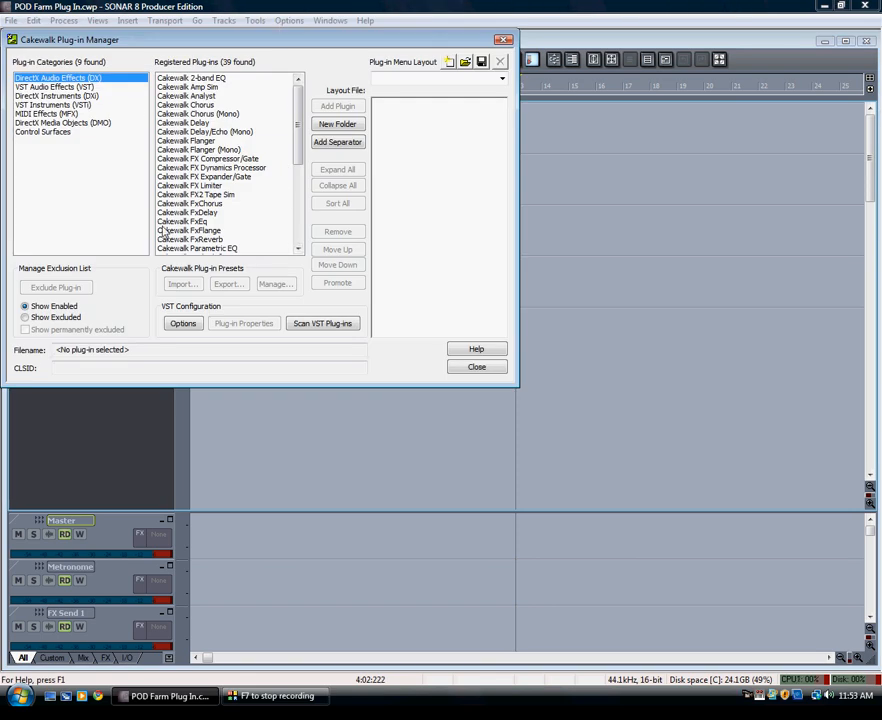
pyautogui.moveTo(225, 210)
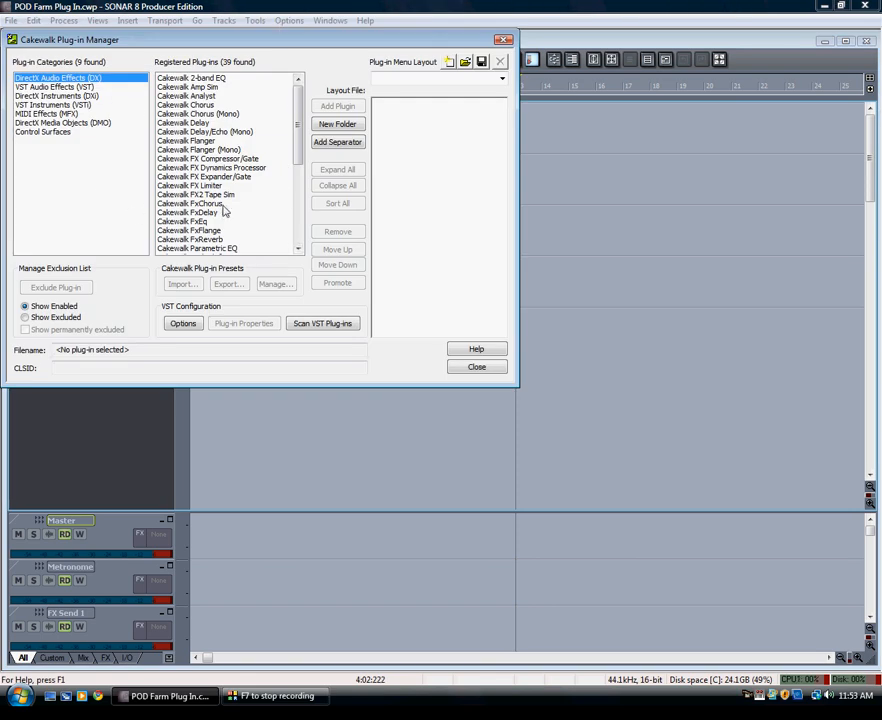
pyautogui.moveTo(190, 263)
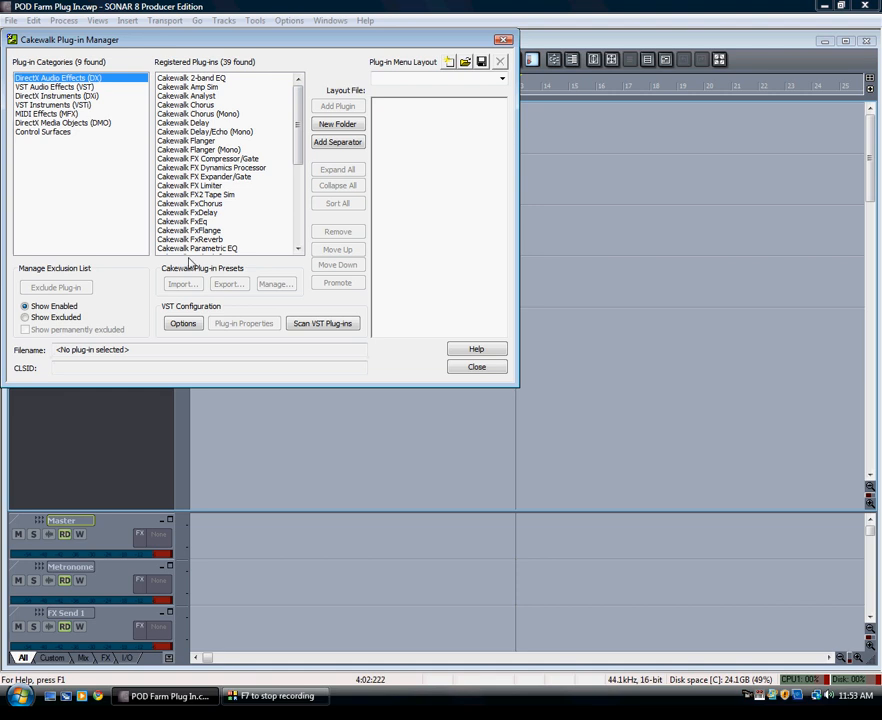
pyautogui.click(183, 323)
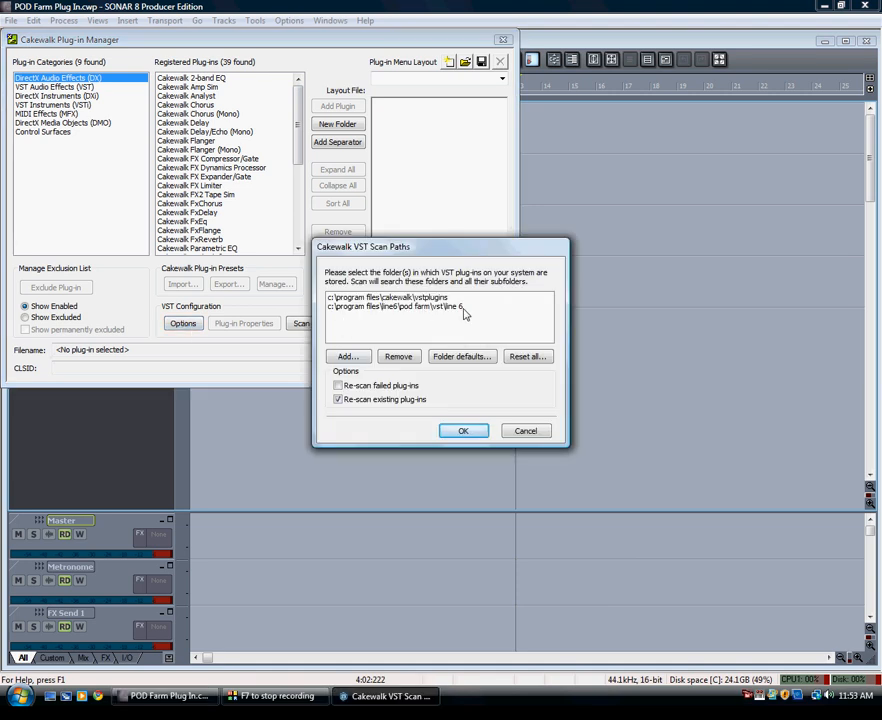
# Confirm the VST scan paths including the POD Farm Line 6 folder, then close the Plug-in Manager.
pyautogui.click(395, 306)
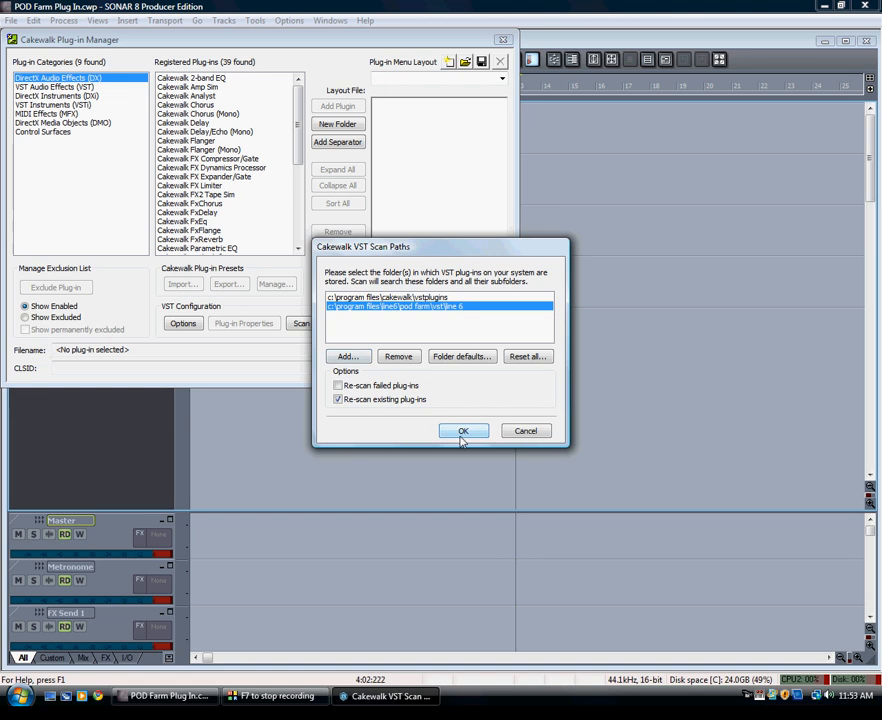
pyautogui.click(463, 430)
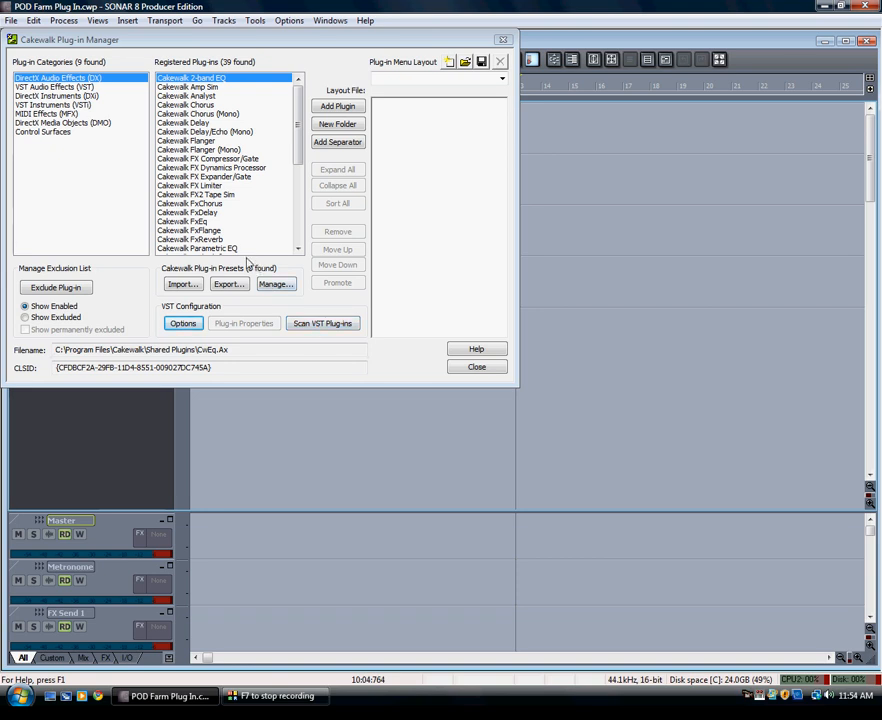
pyautogui.click(476, 366)
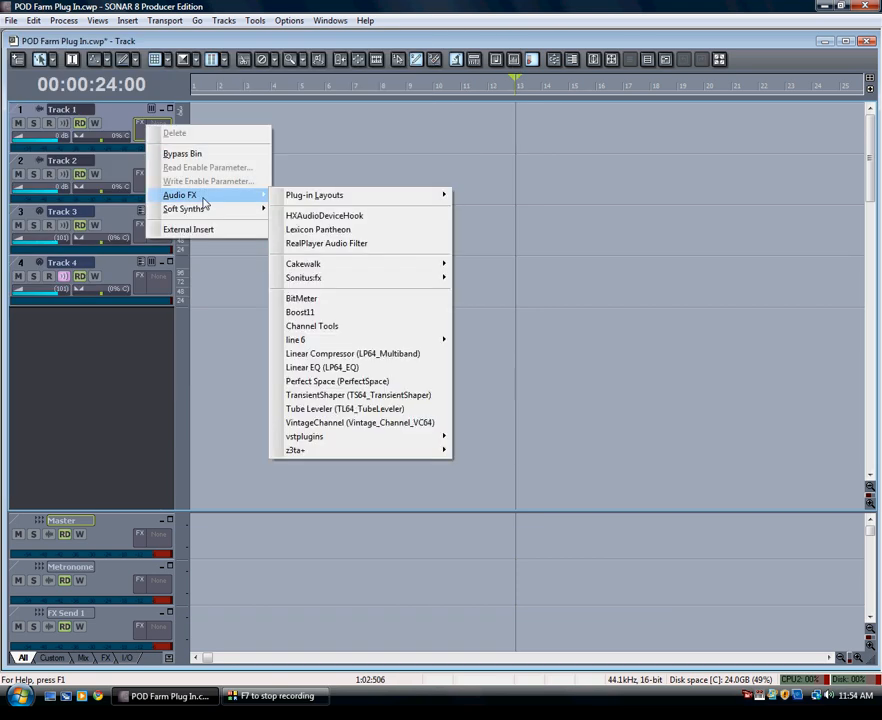
pyautogui.moveTo(296, 340)
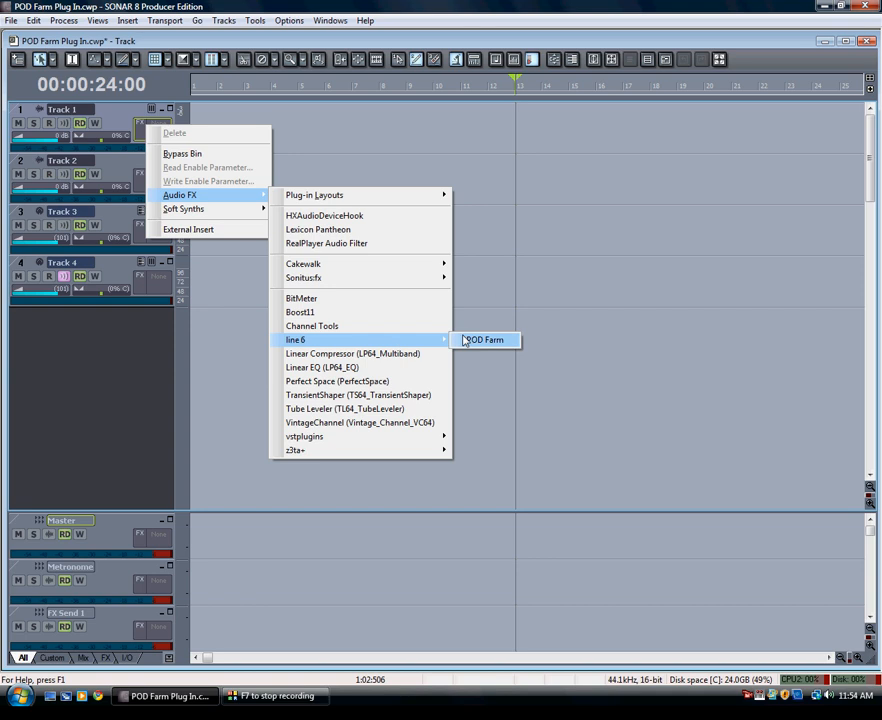
# Insert POD Farm from Audio FX > Line 6 into Track 1's FX bin.
pyautogui.click(486, 340)
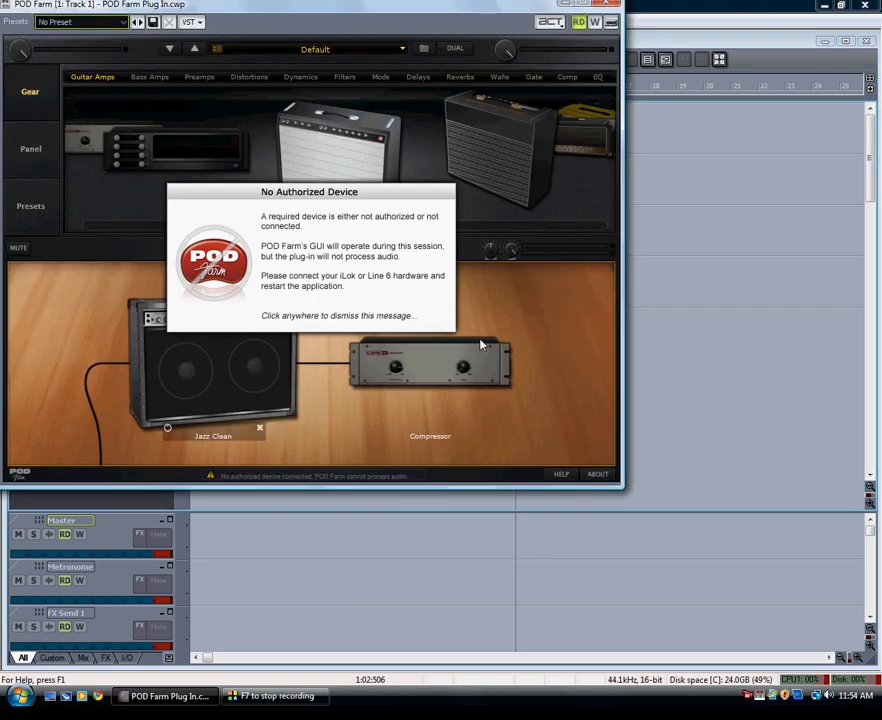
pyautogui.moveTo(194, 327)
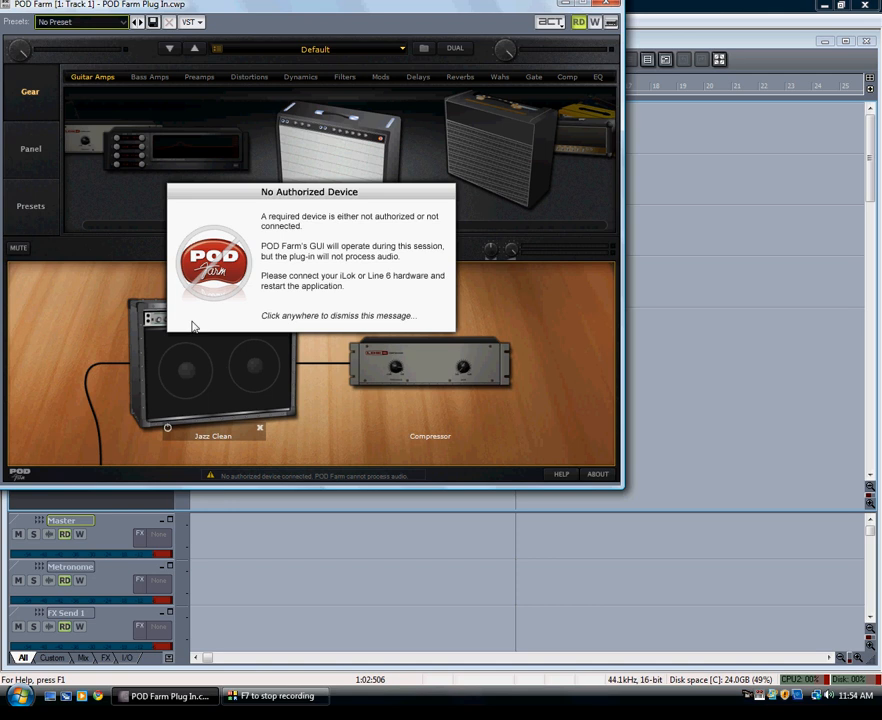
pyautogui.moveTo(195, 237)
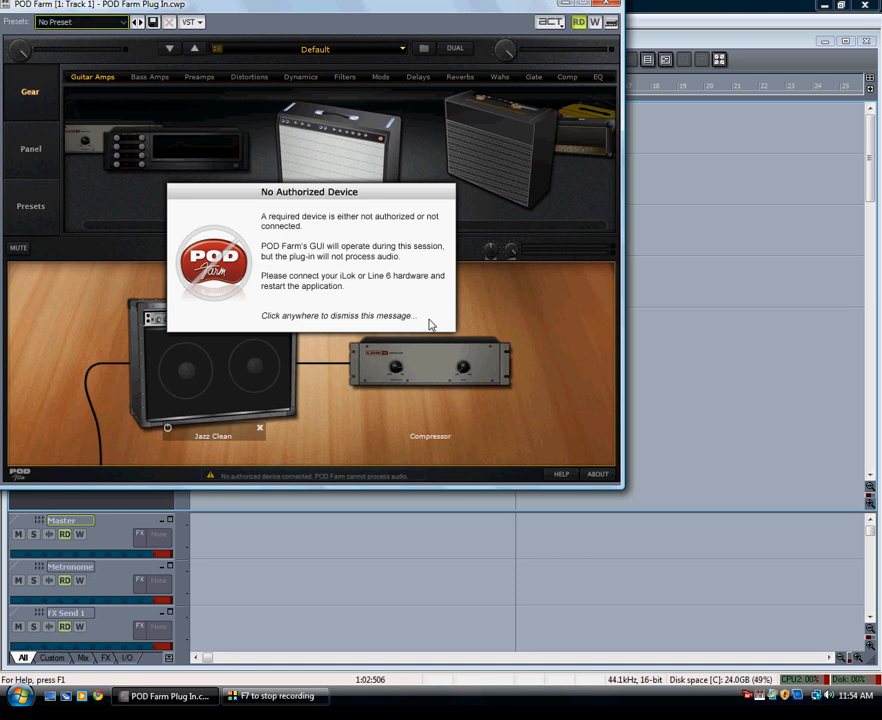
pyautogui.moveTo(433, 327)
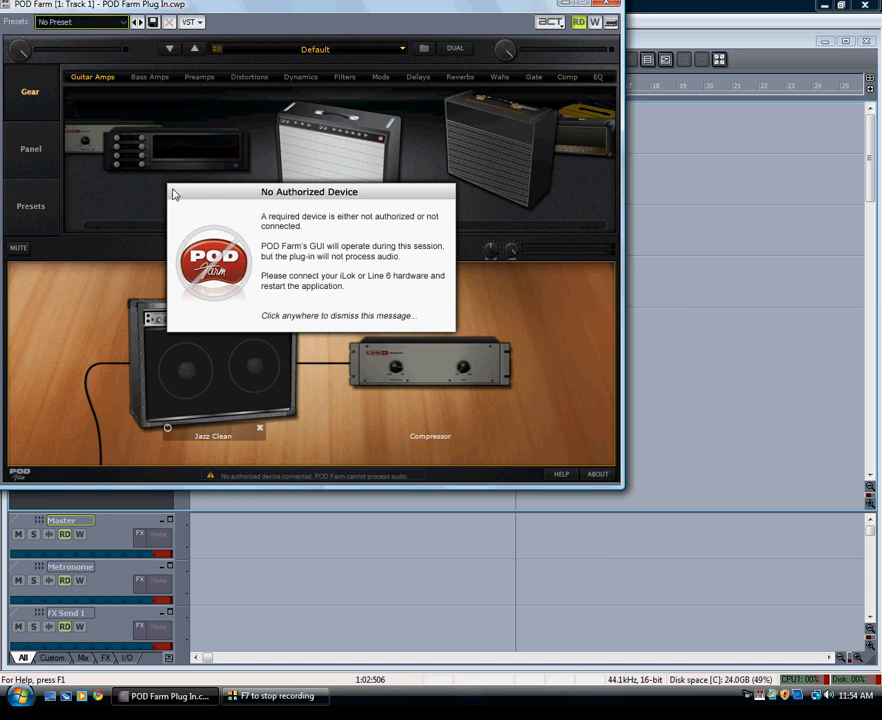
pyautogui.moveTo(448, 193)
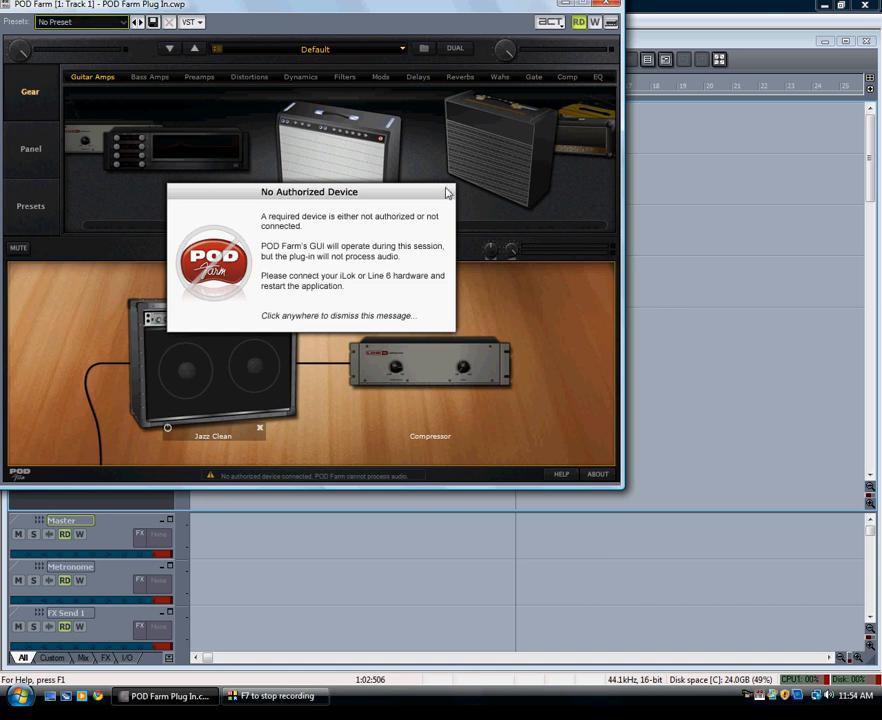
pyautogui.moveTo(474, 331)
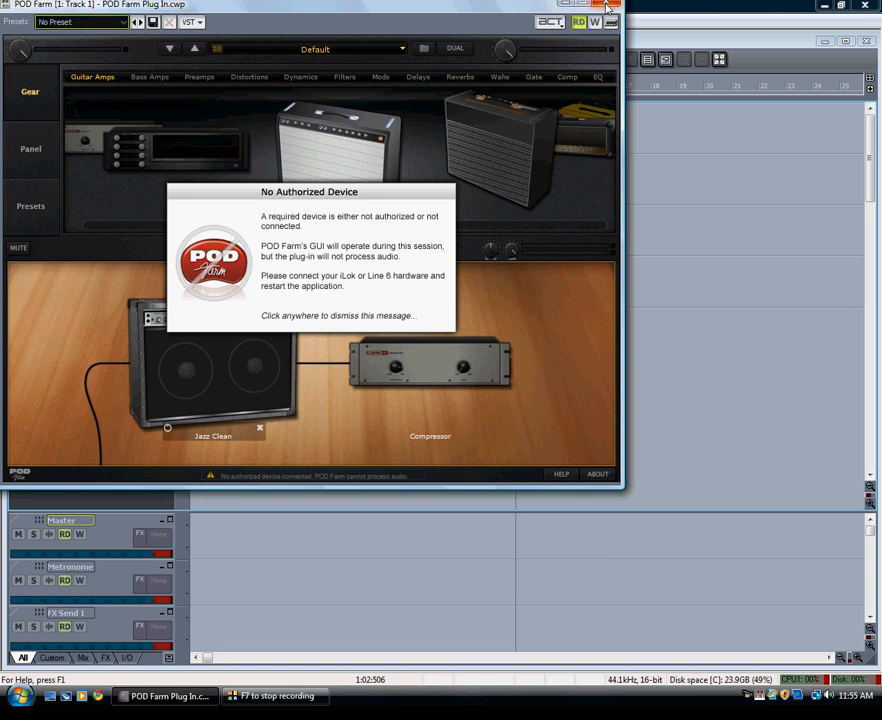
# Minimize SONAR so the desktop is showing.
pyautogui.click(593, 5)
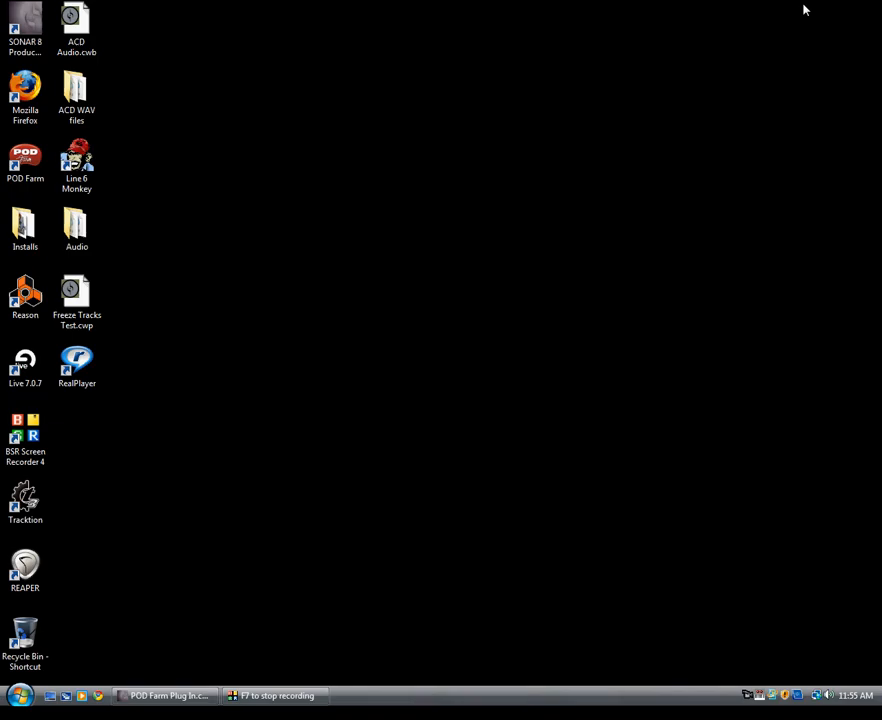
# Launch Line 6 Monkey from its desktop shortcut and accept the Public release group.
pyautogui.click(76, 160)
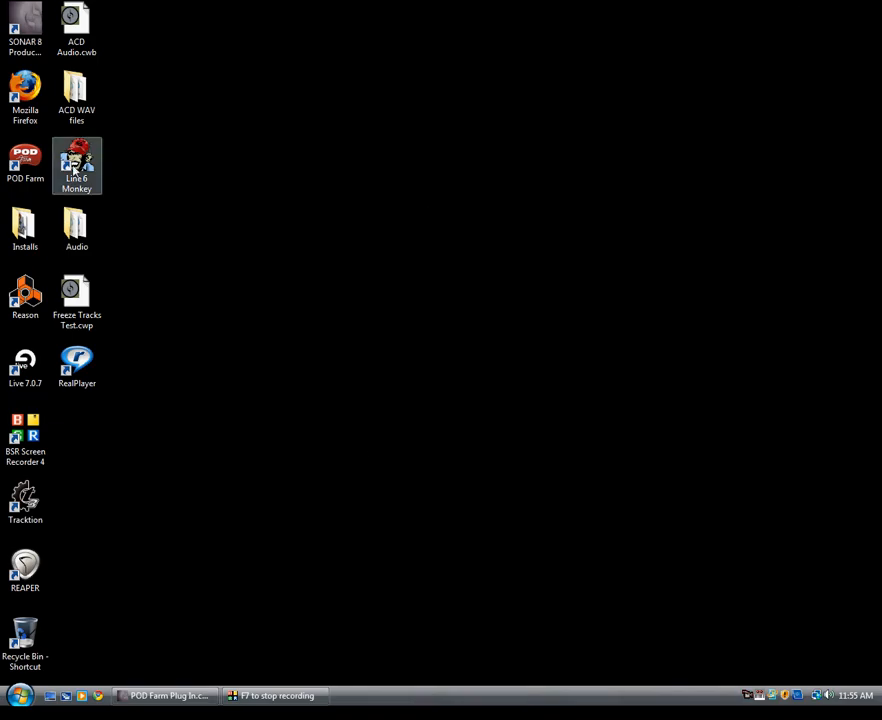
pyautogui.doubleClick(76, 165)
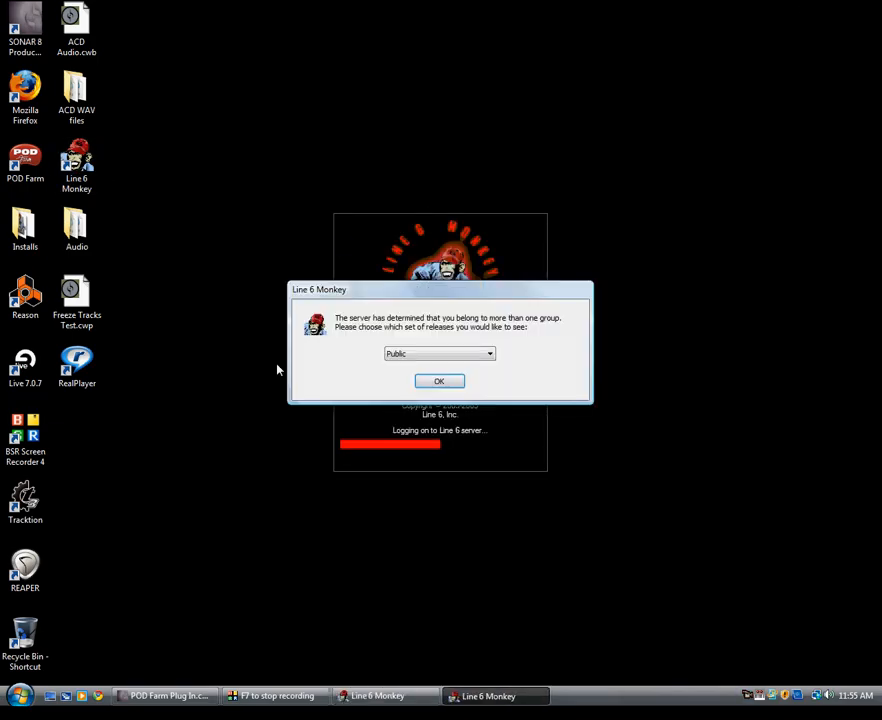
pyautogui.click(438, 380)
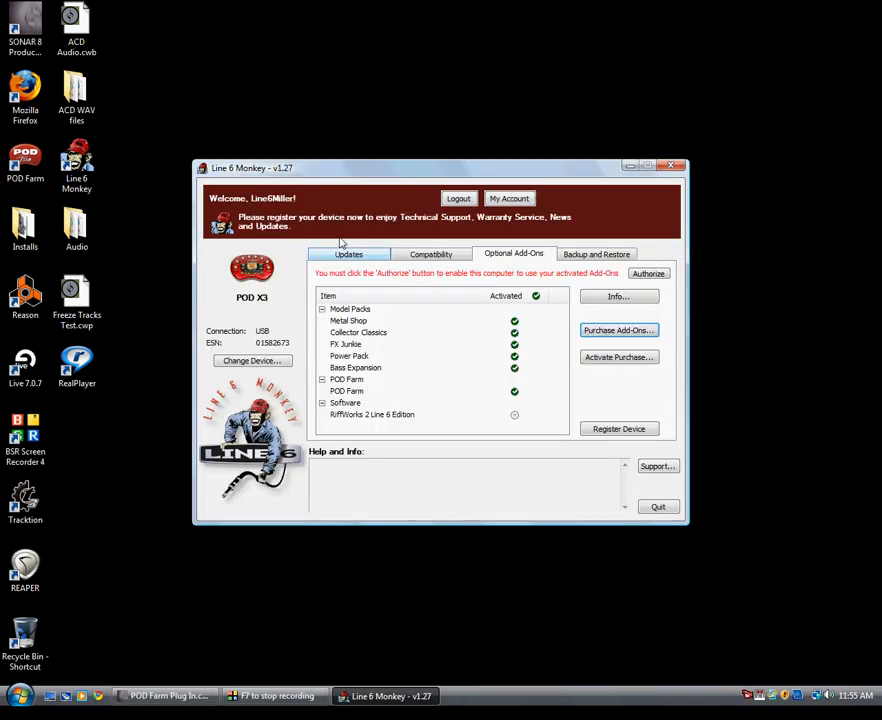
pyautogui.click(348, 253)
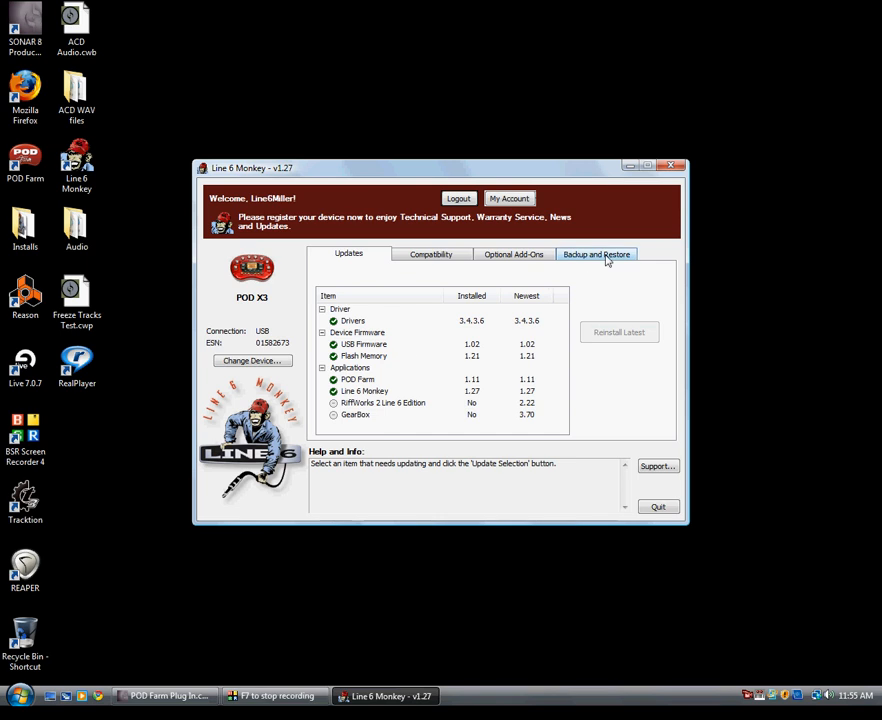
pyautogui.click(513, 253)
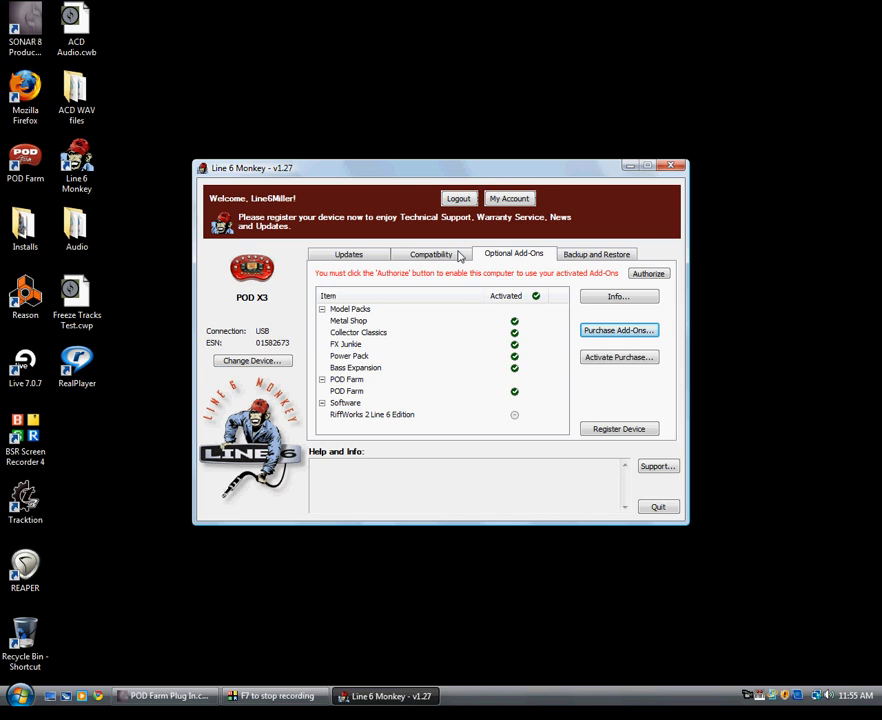
pyautogui.click(348, 253)
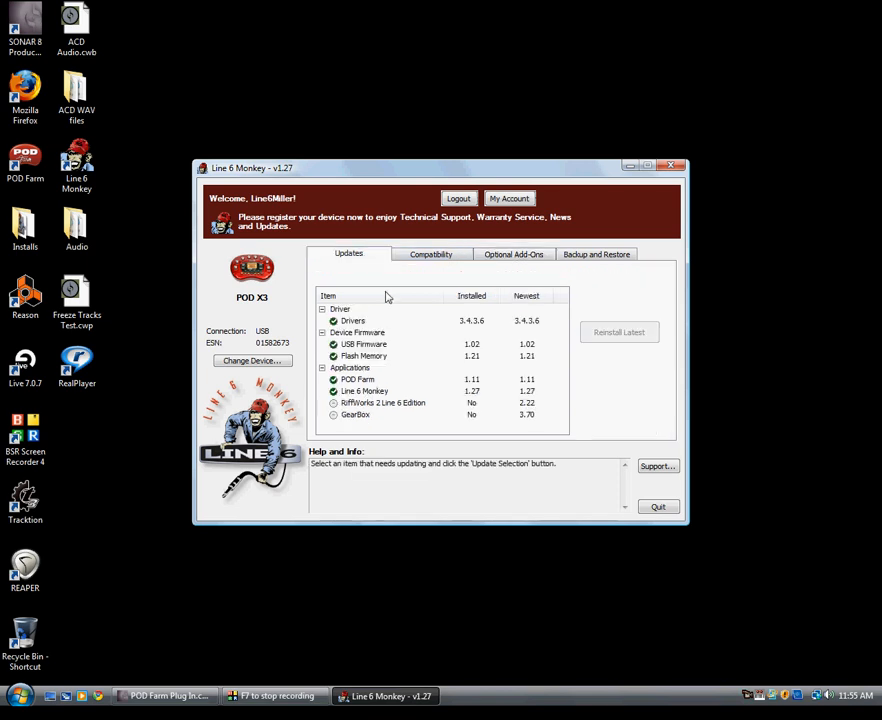
pyautogui.moveTo(343, 328)
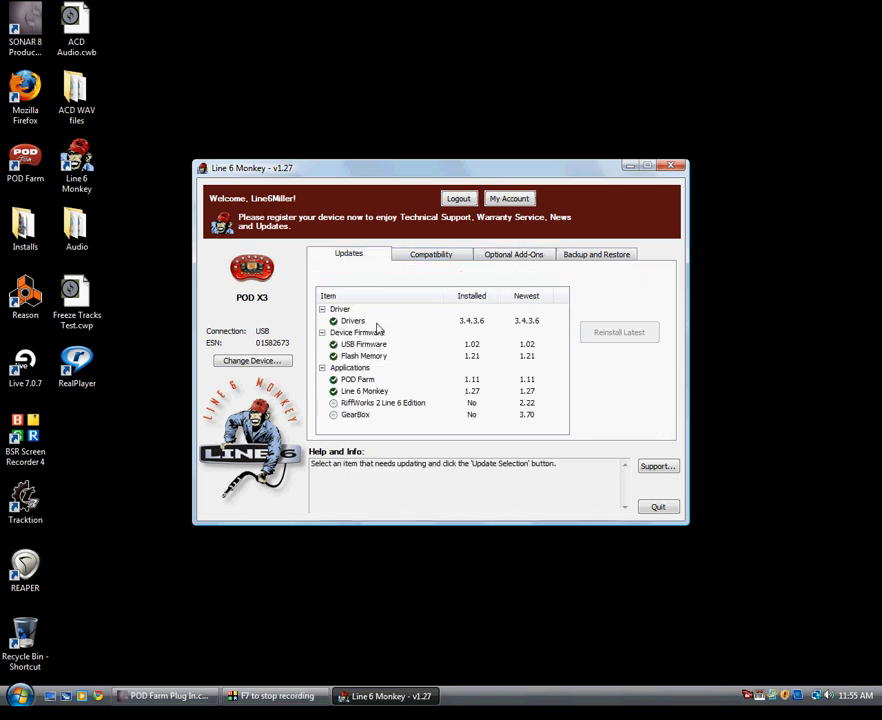
pyautogui.click(513, 253)
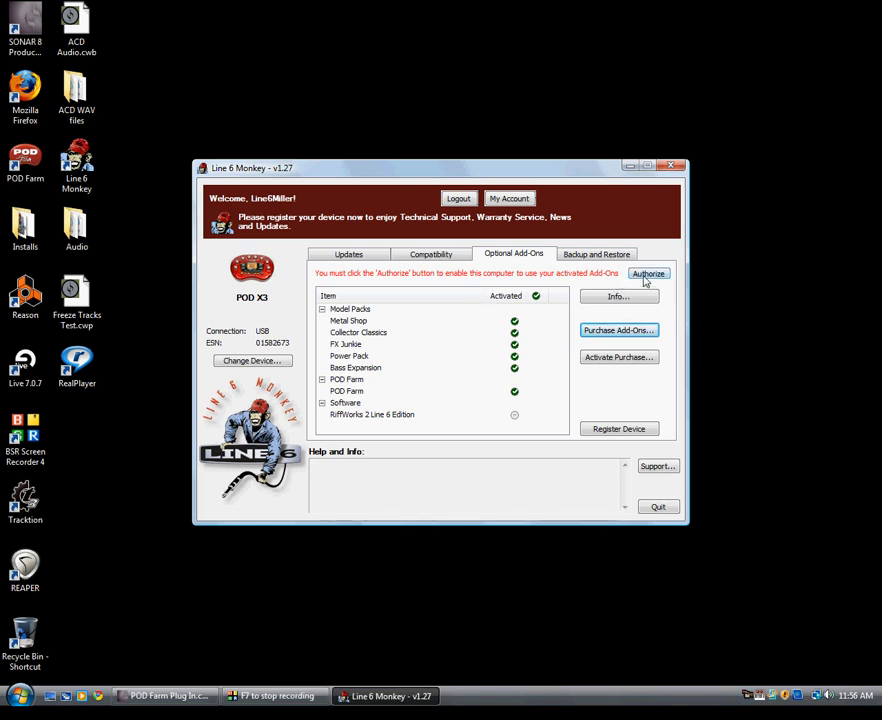
# Authorize this computer for the POD X3 add-ons and acknowledge Authorization complete.
pyautogui.click(648, 274)
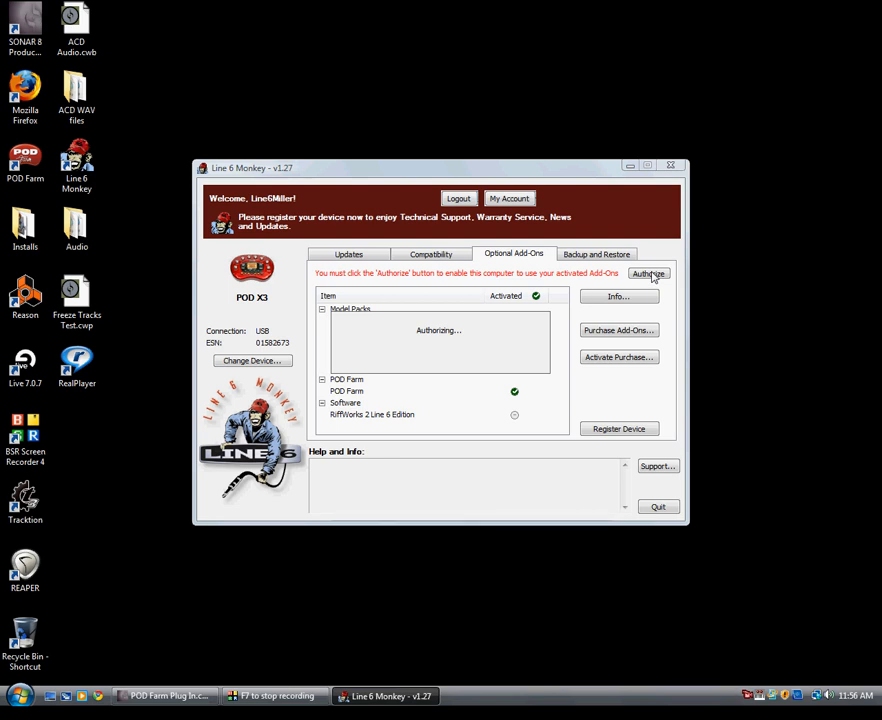
pyautogui.click(649, 274)
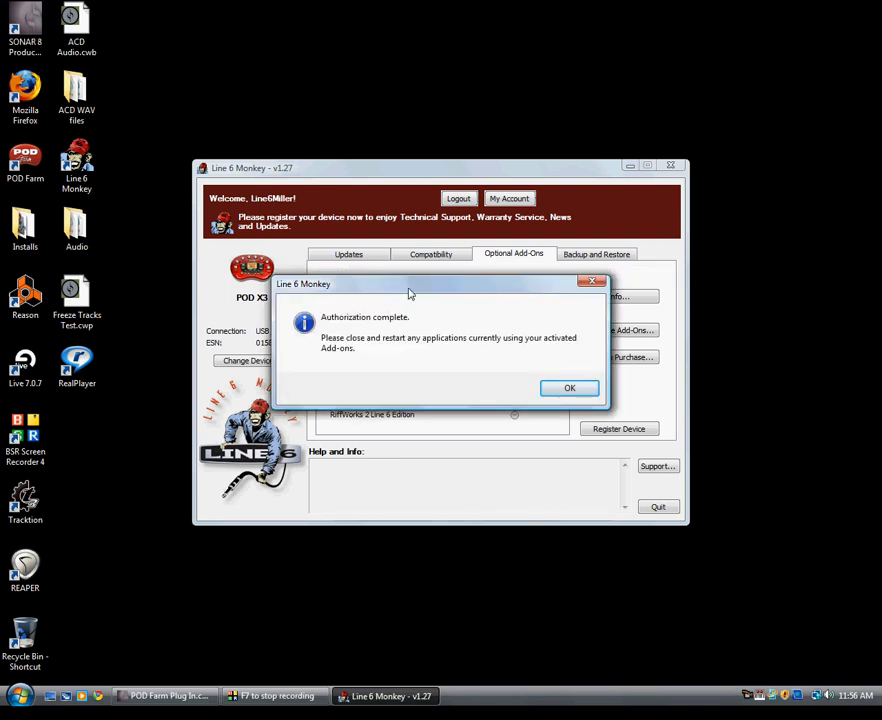
pyautogui.click(569, 388)
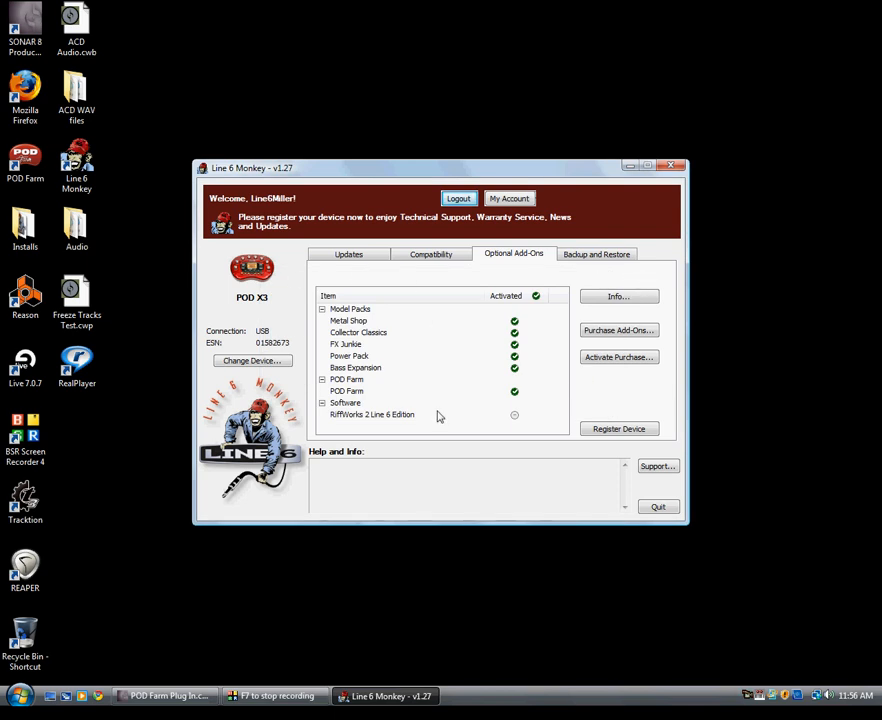
pyautogui.moveTo(517, 401)
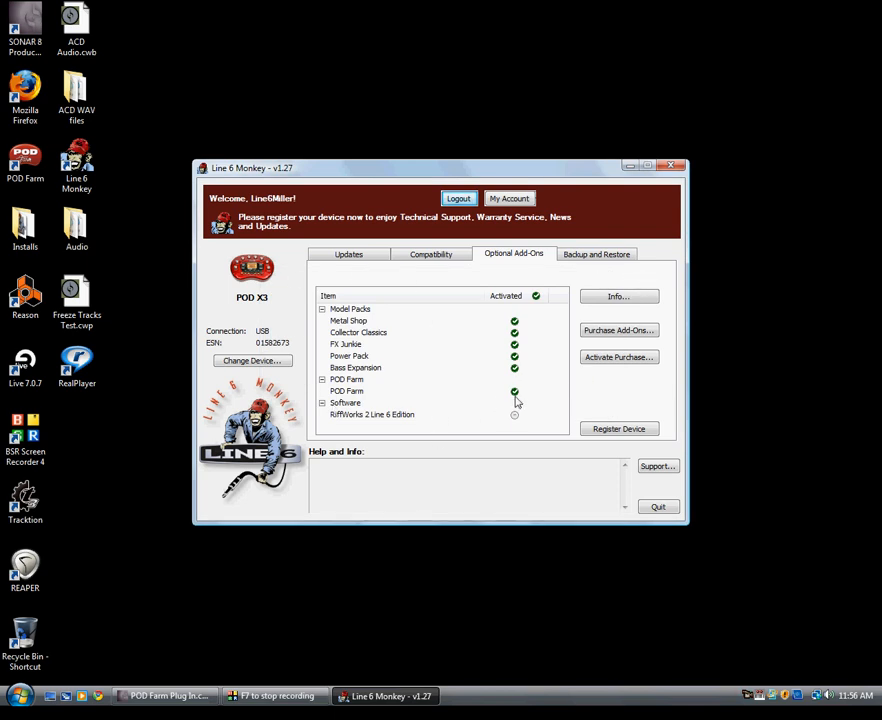
pyautogui.moveTo(517, 380)
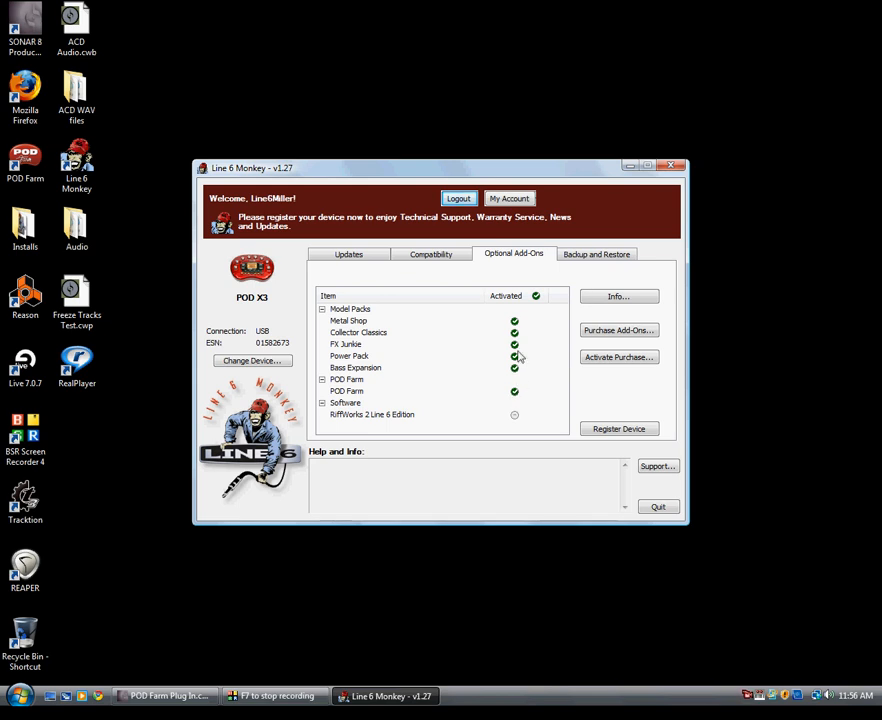
pyautogui.moveTo(517, 403)
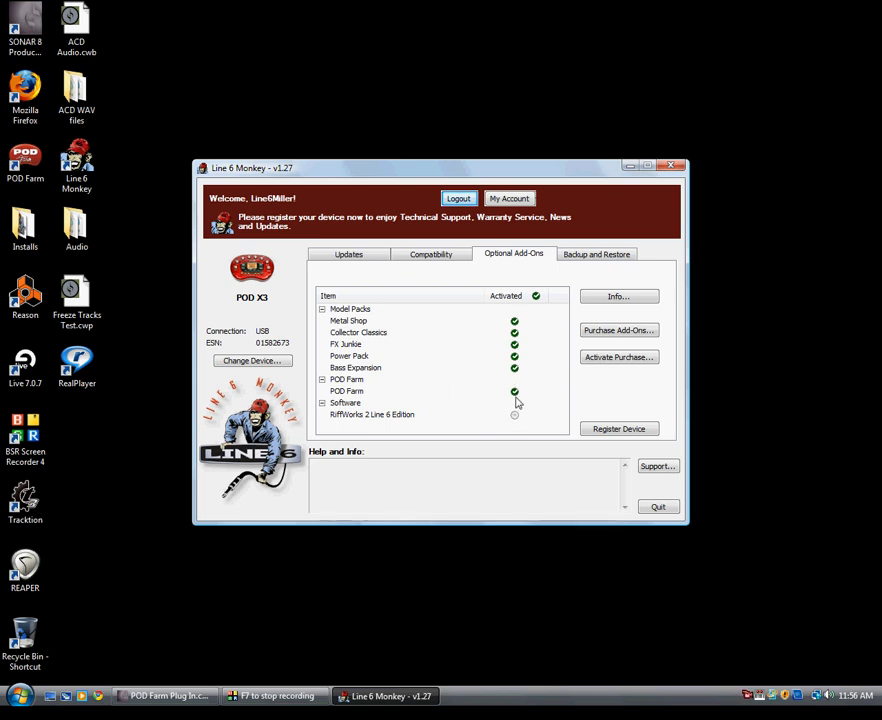
# Check on the Updates tab that POD Farm 1.11 is up to date, then quit Line 6 Monkey.
pyautogui.click(348, 254)
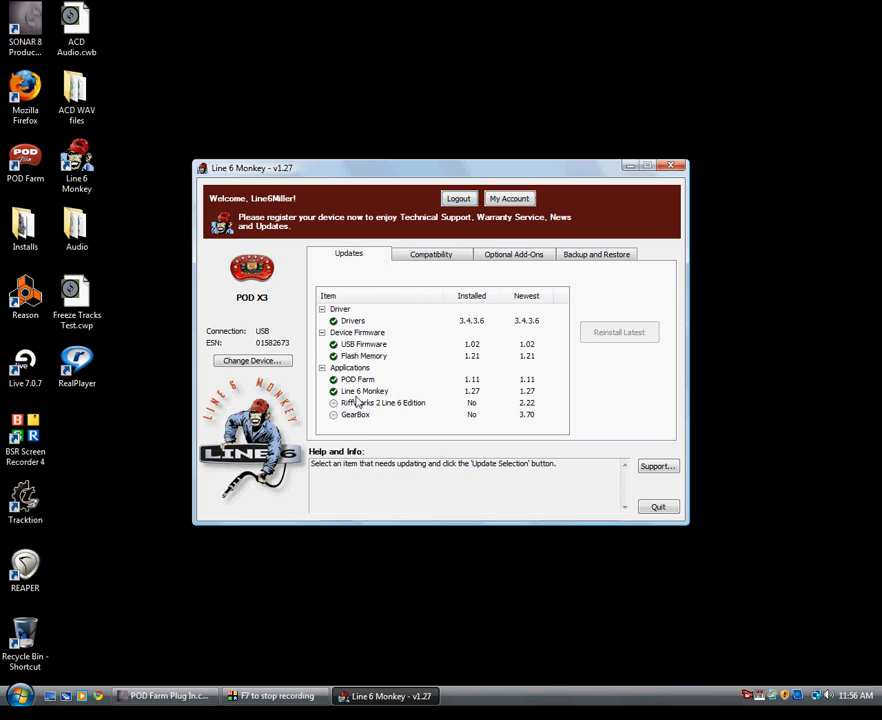
pyautogui.click(357, 379)
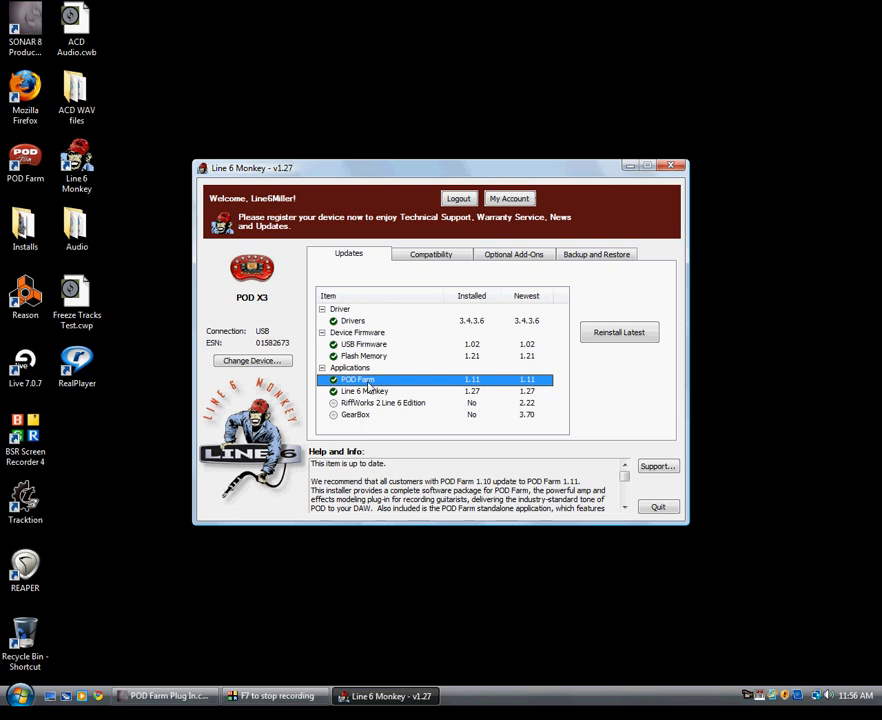
pyautogui.click(513, 253)
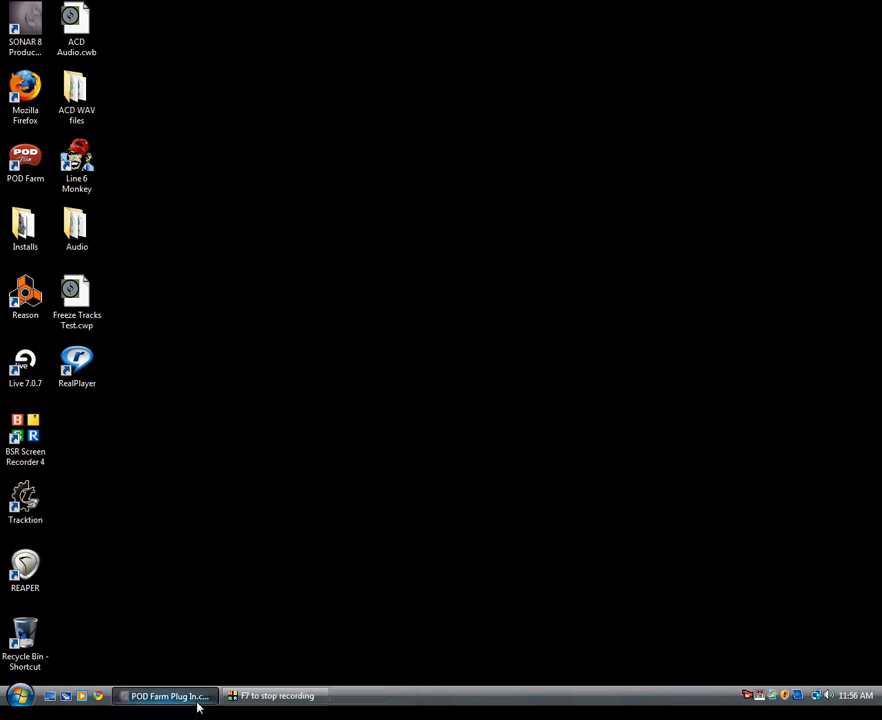
# Restore SONAR and open Track 1's FX bin context menu.
pyautogui.click(167, 695)
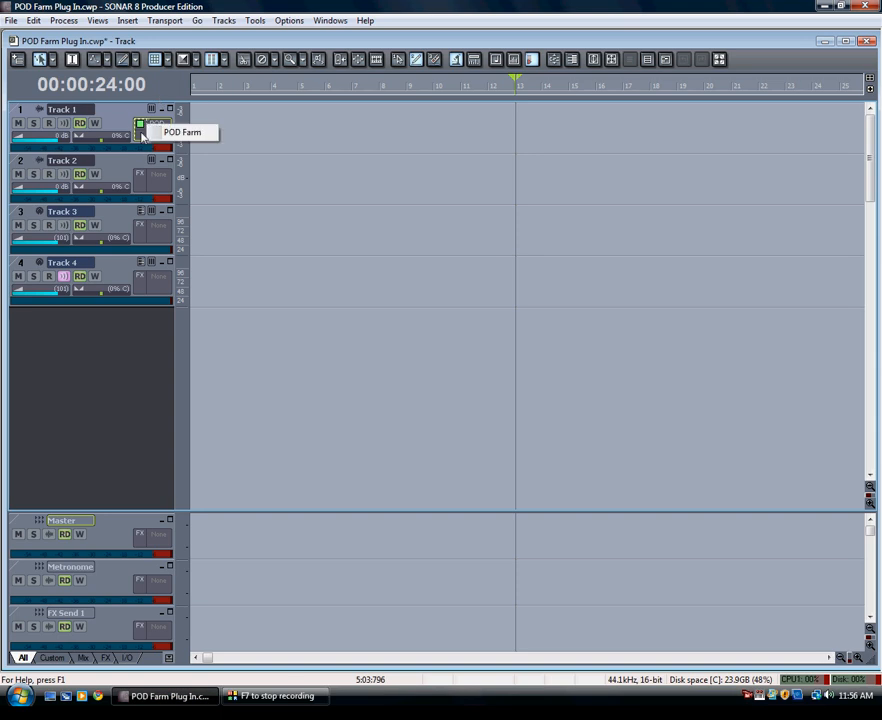
pyautogui.rightClick(150, 127)
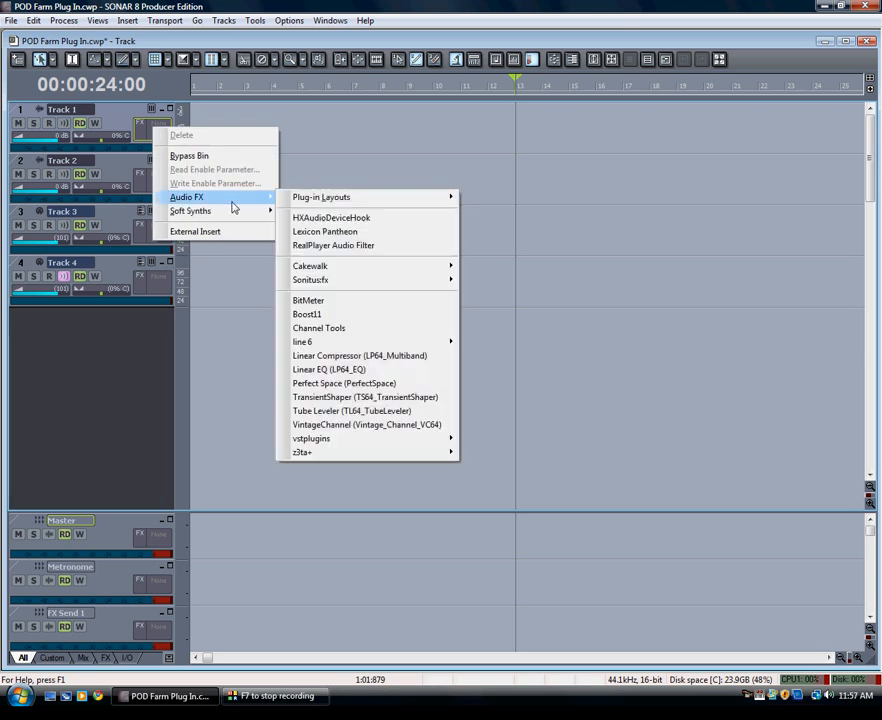
pyautogui.moveTo(302, 341)
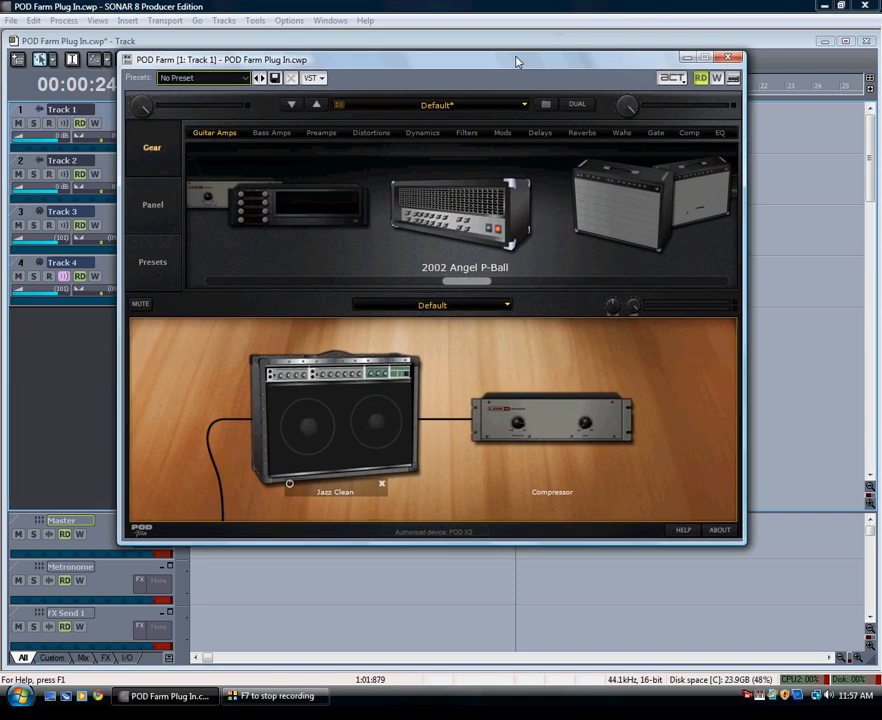
pyautogui.moveTo(400, 256)
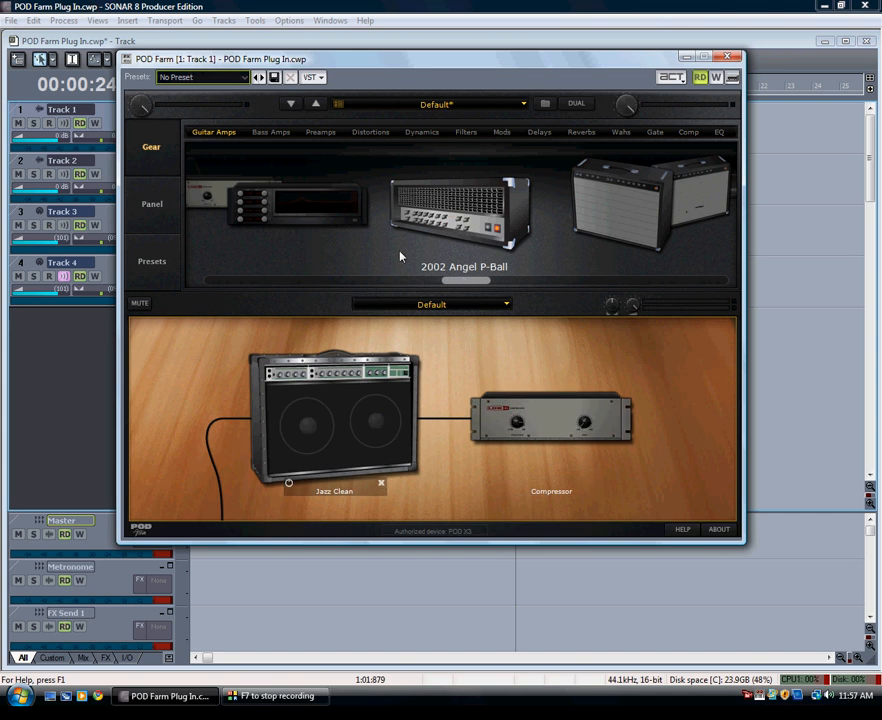
pyautogui.moveTo(483, 62)
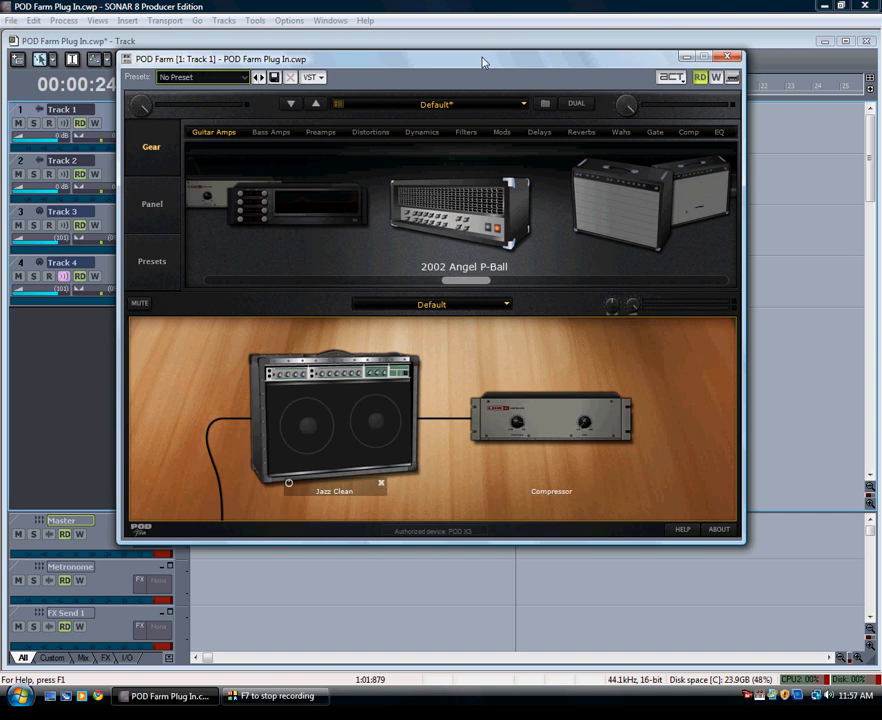
pyautogui.moveTo(483, 58); pyautogui.dragTo(490, 88)
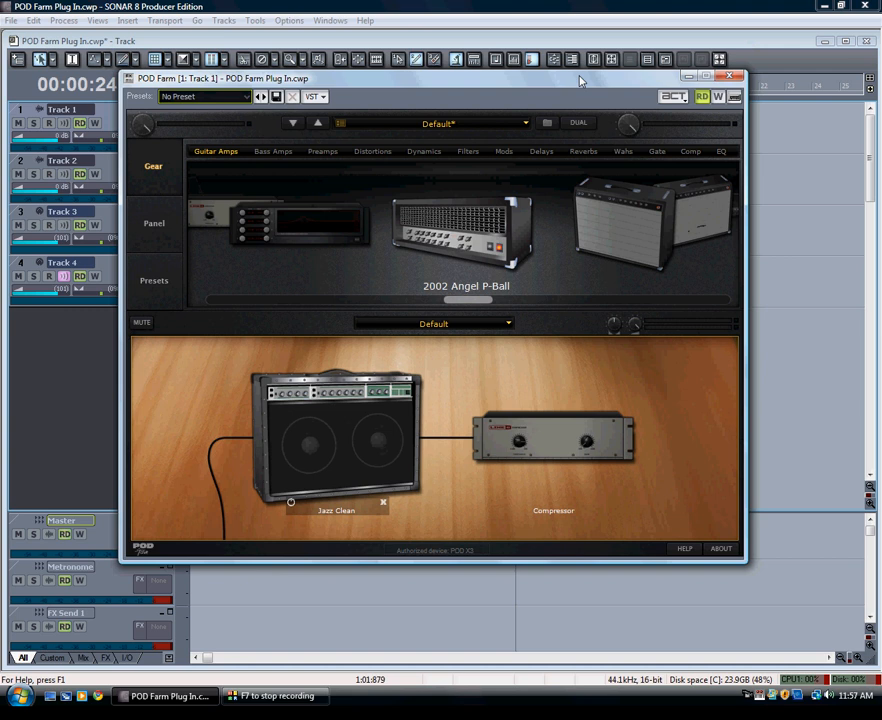
pyautogui.moveTo(556, 83)
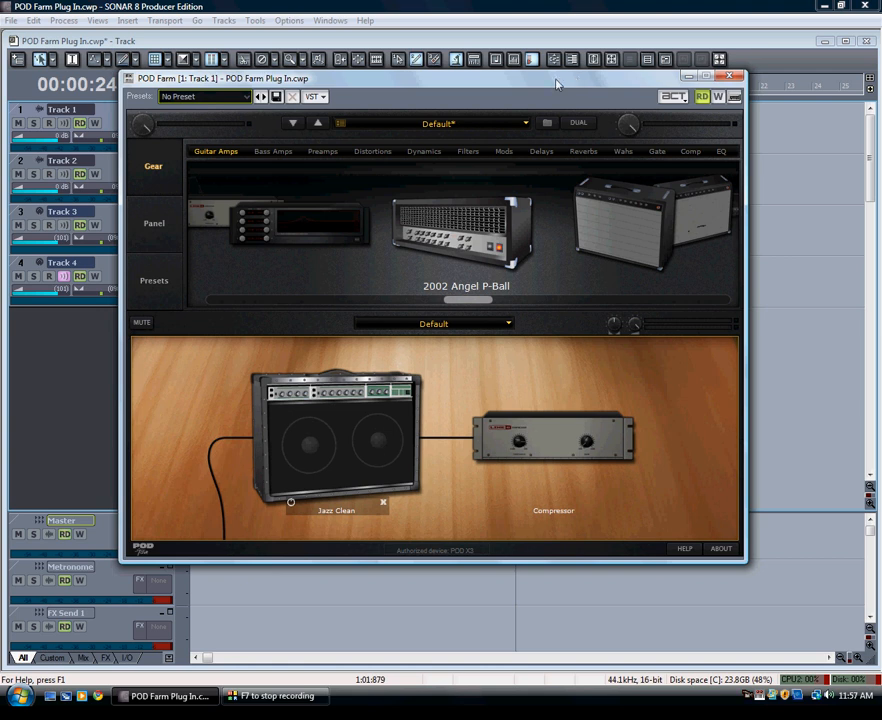
pyautogui.moveTo(473, 84)
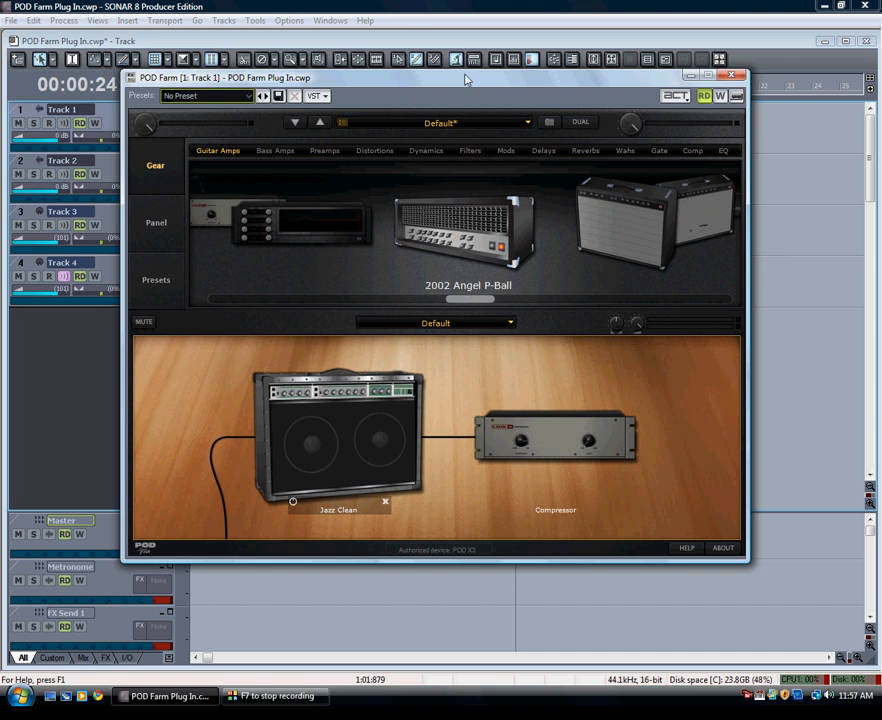
pyautogui.moveTo(620, 80)
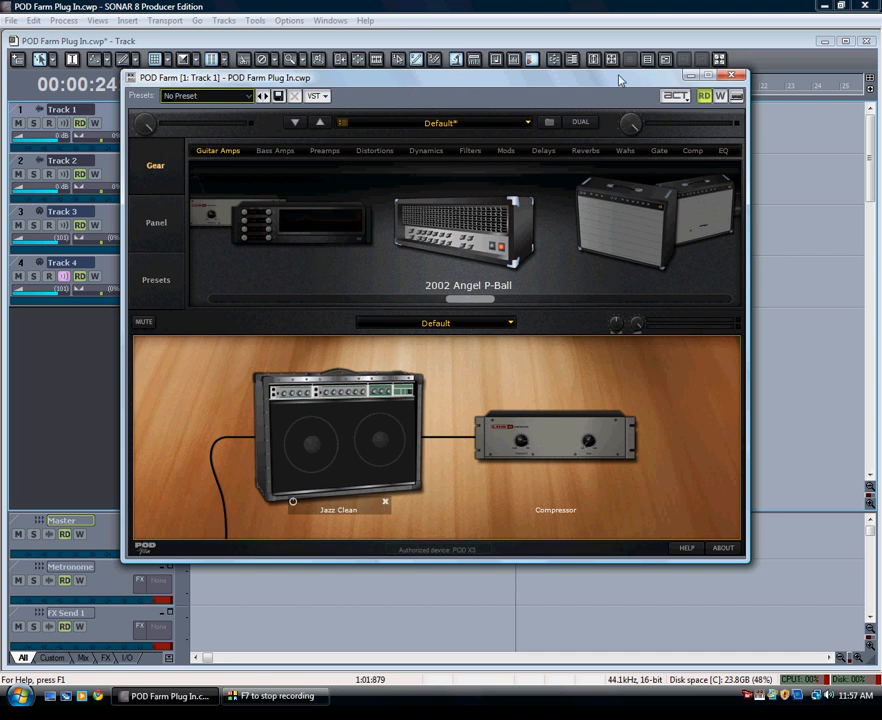